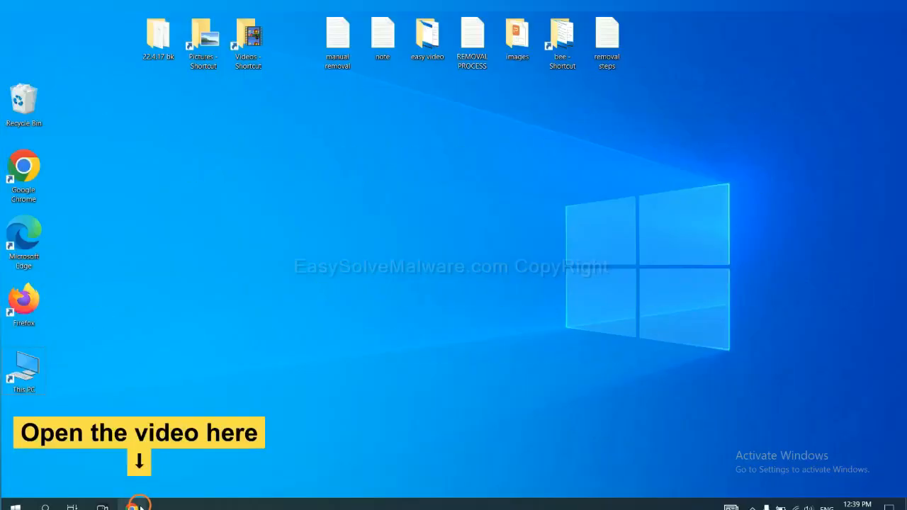
- Open the easysolvemalware.com removal guide from the YouTube description in Chrome and scroll through it
left_click(132, 506)
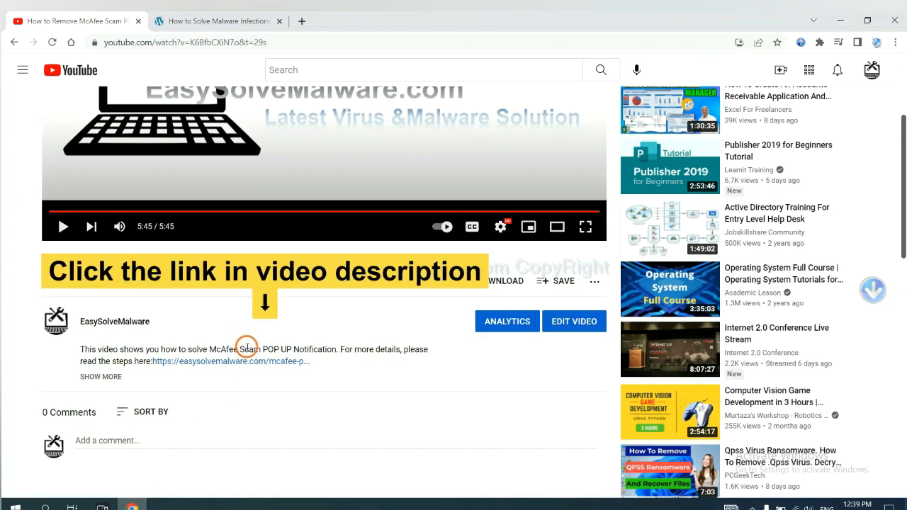
mouse_move(252, 362)
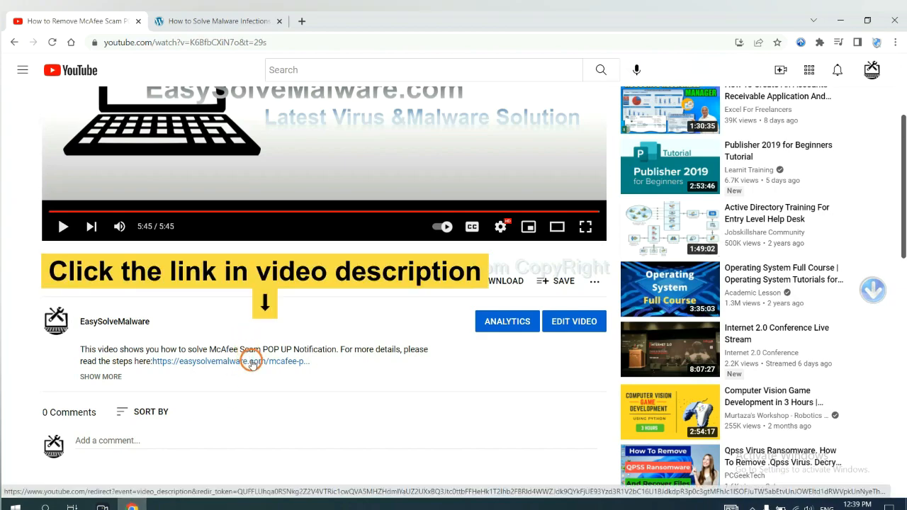
left_click(241, 362)
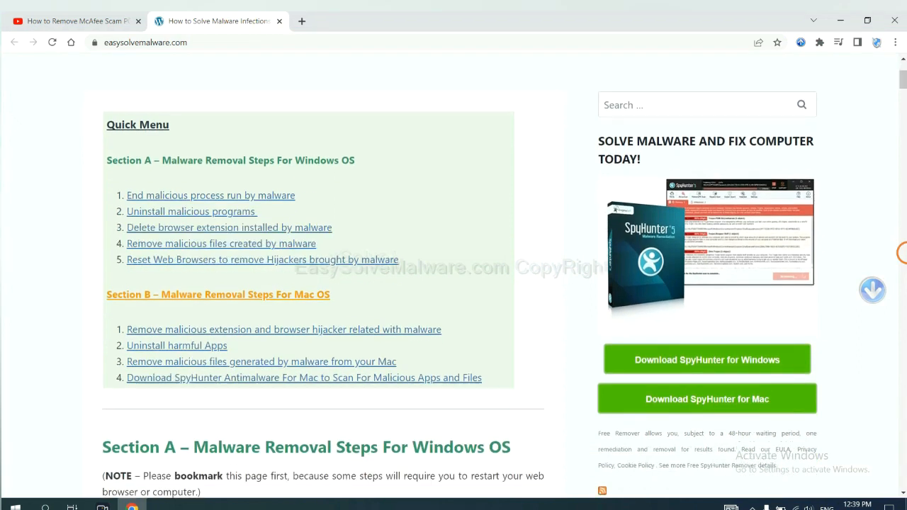
scroll("down", 3)
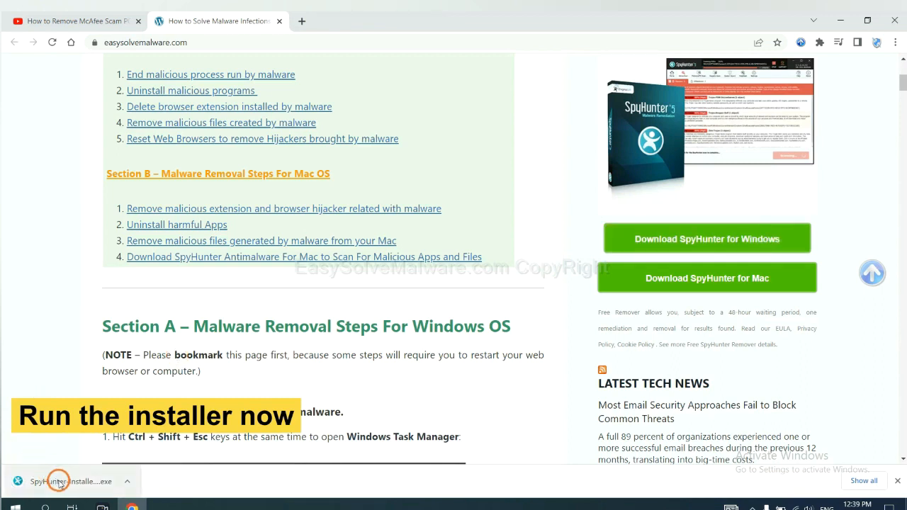
- Run the SpyHunter 5 installer in English, accept the EULA and install
left_click(71, 481)
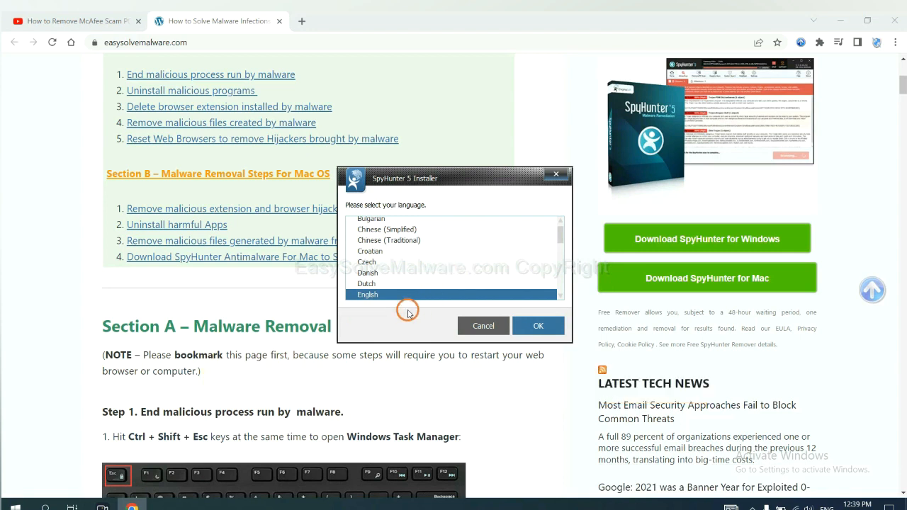
left_click(538, 325)
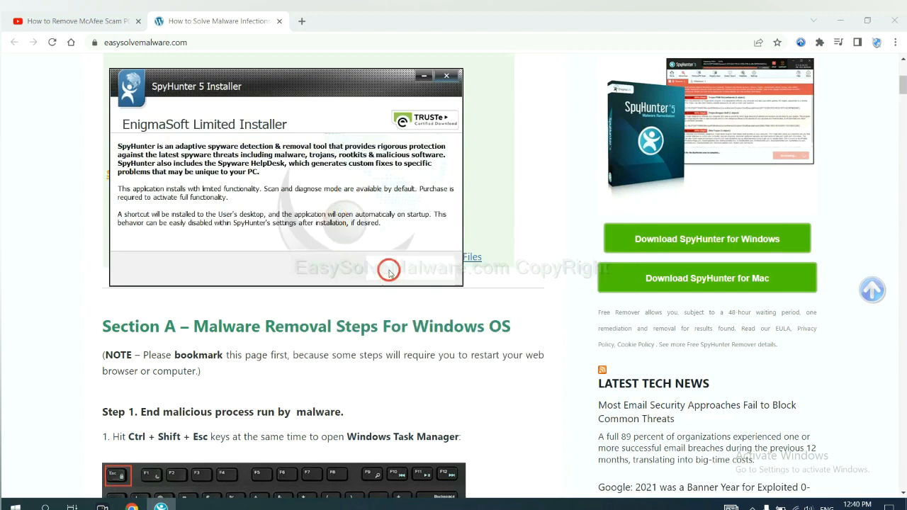
left_click(402, 268)
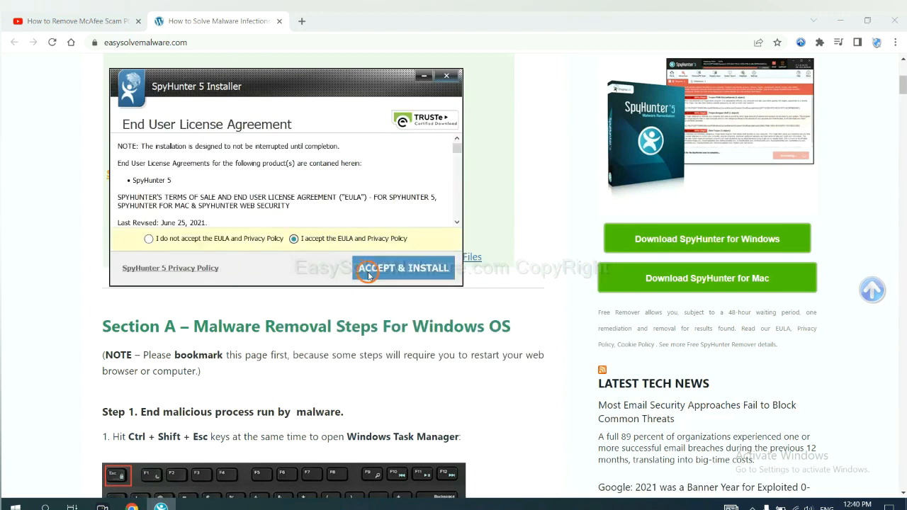
left_click(403, 268)
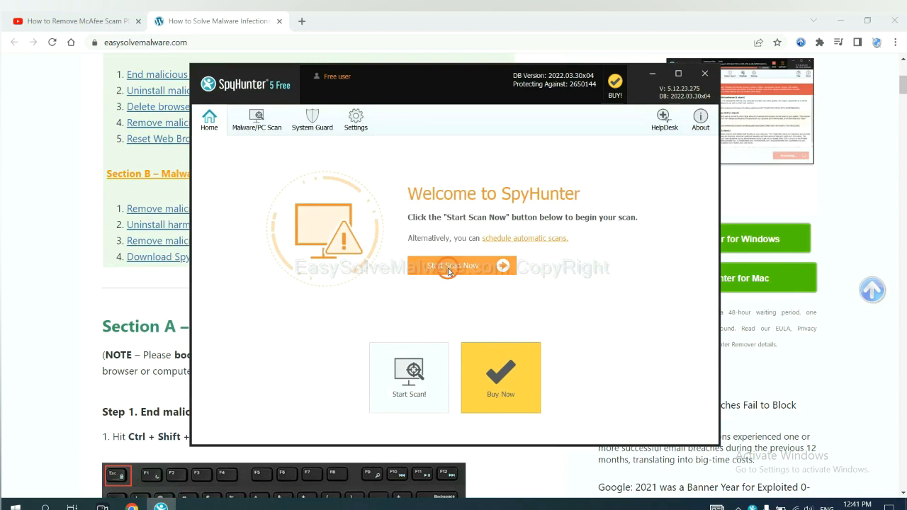
- Scan the computer with SpyHunter and continue past the remove360.bat unknown object
left_click(451, 266)
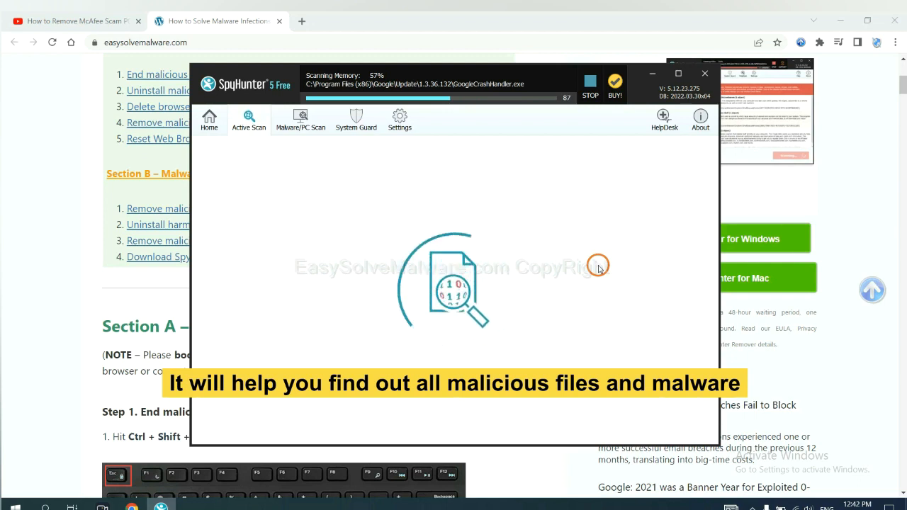
left_click(591, 84)
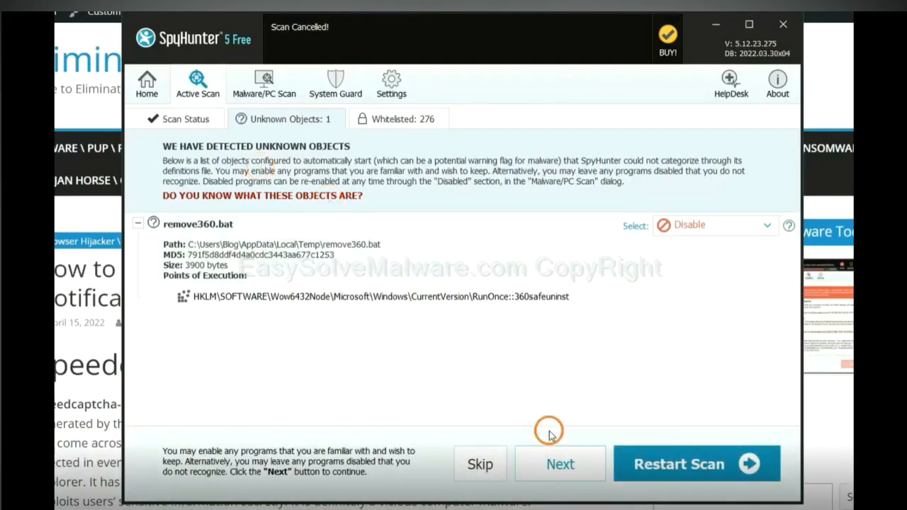
left_click(560, 464)
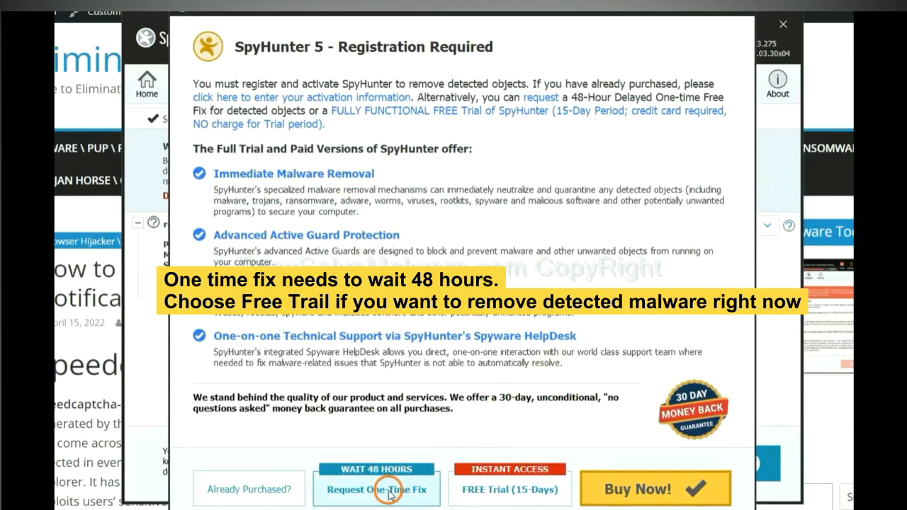
mouse_move(510, 489)
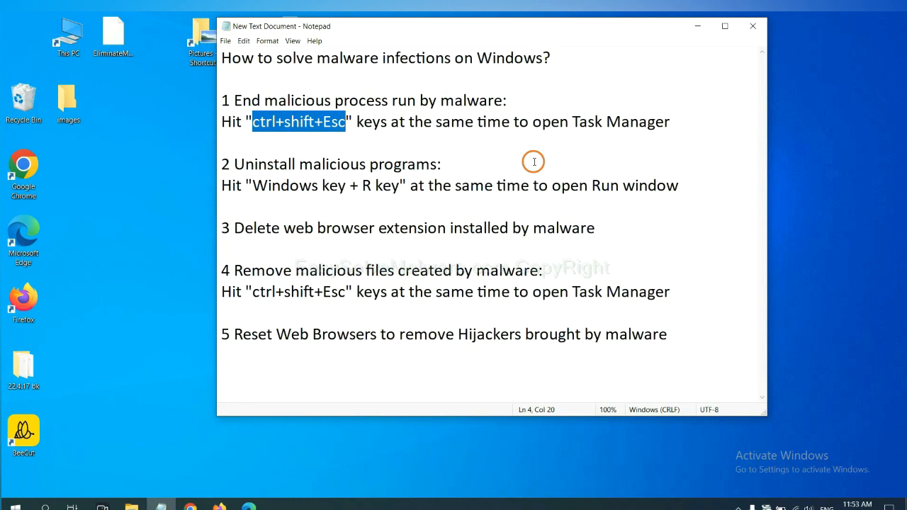
left_click(346, 121)
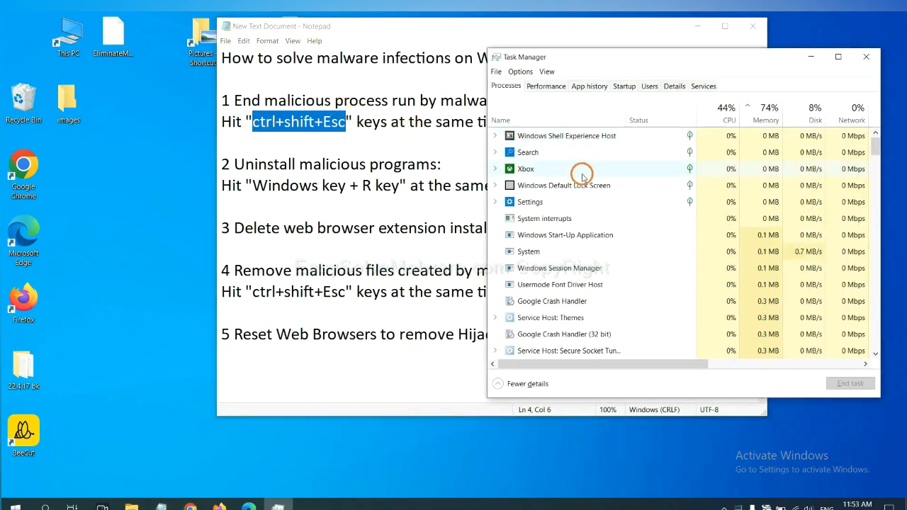
mouse_move(571, 252)
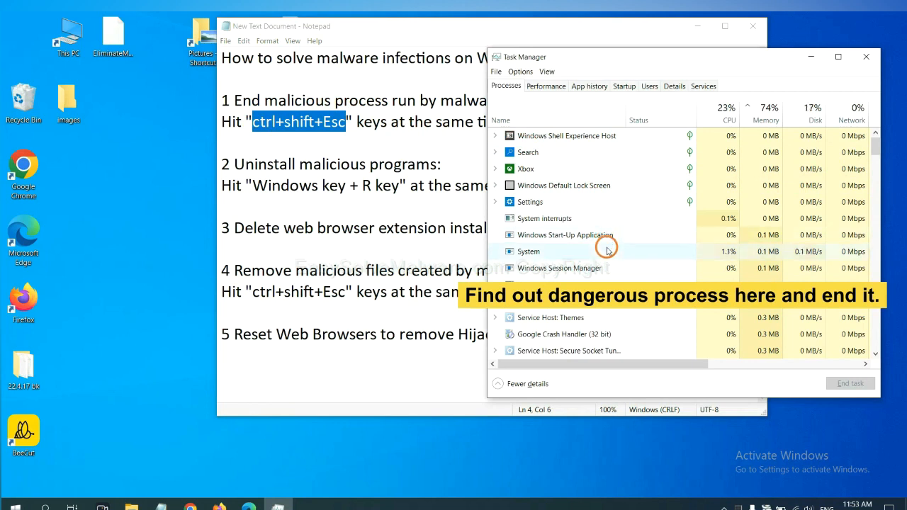
left_click(529, 252)
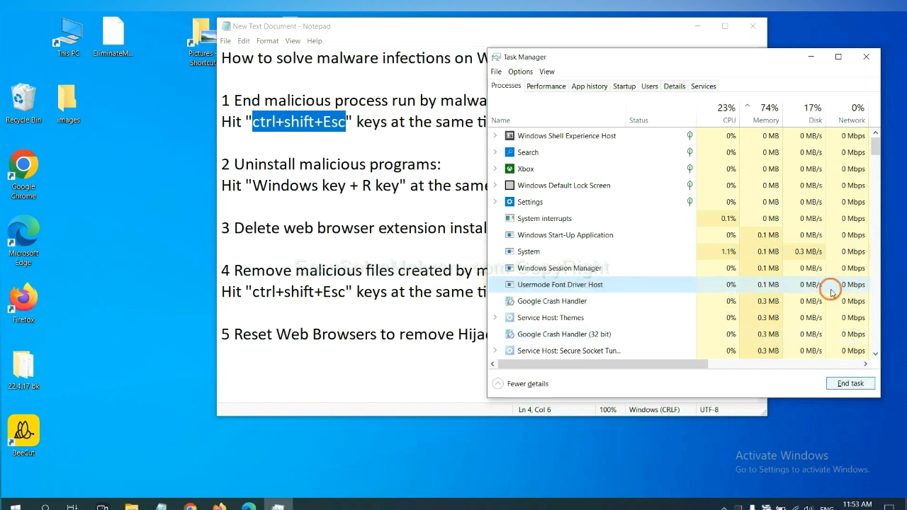
left_click(865, 57)
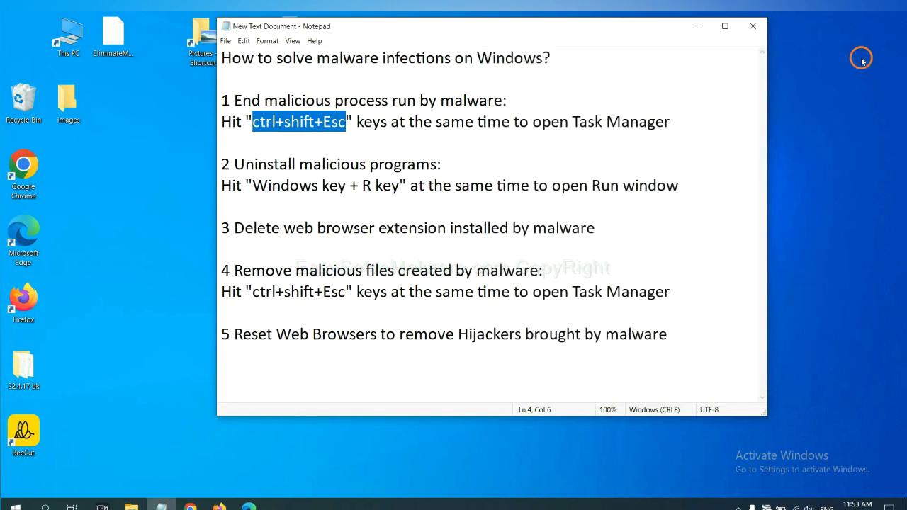
- Highlight the 'Windows key + R key' note text and open Run with control panel
left_click(415, 185)
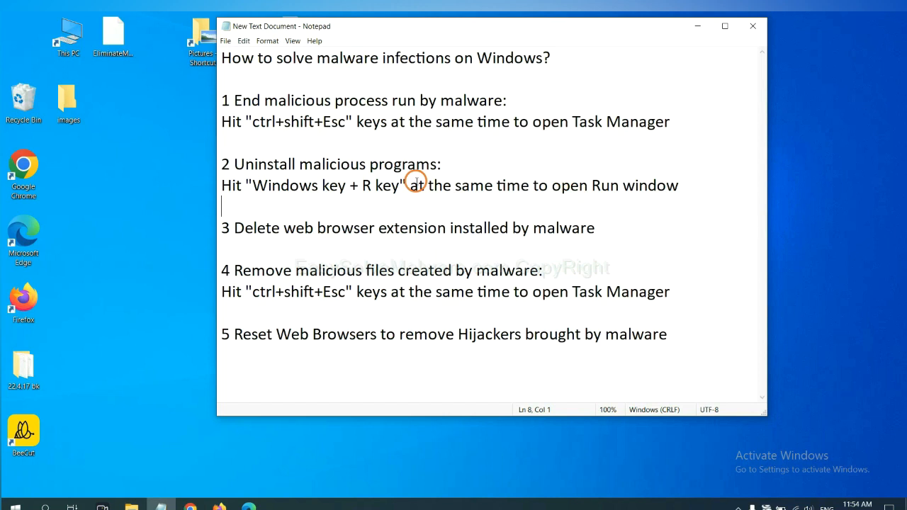
double_click(277, 185)
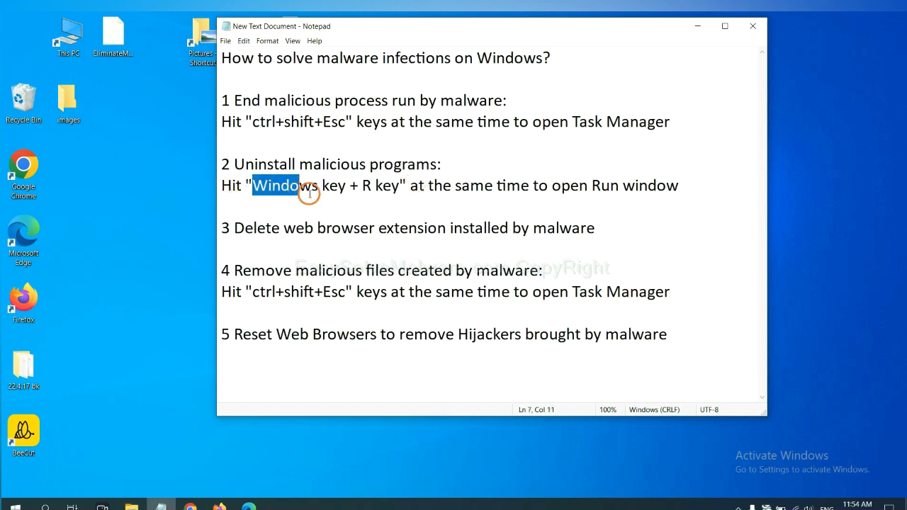
left_click_drag(301, 185, 400, 185)
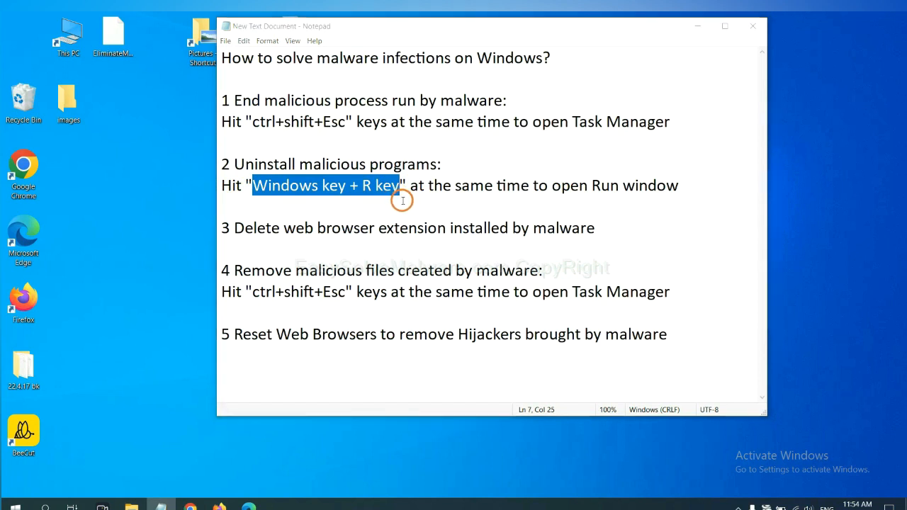
key("win+r")
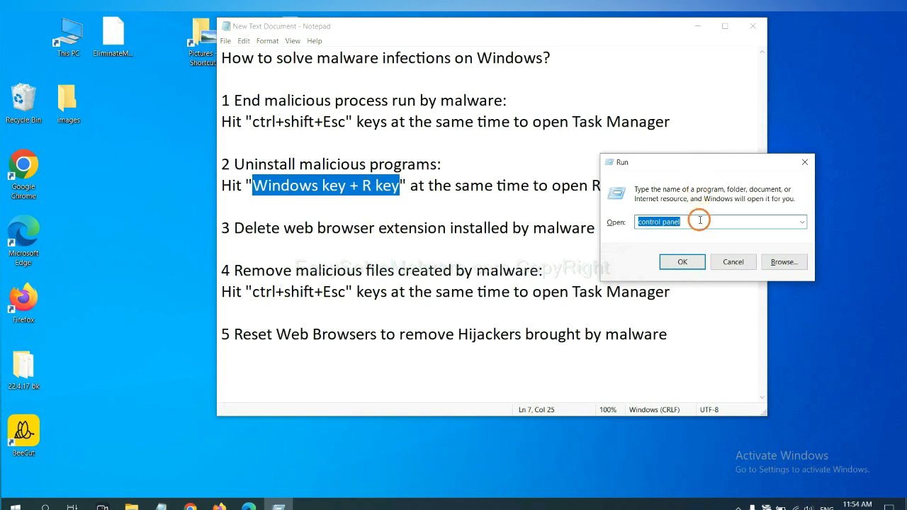
left_click(698, 221)
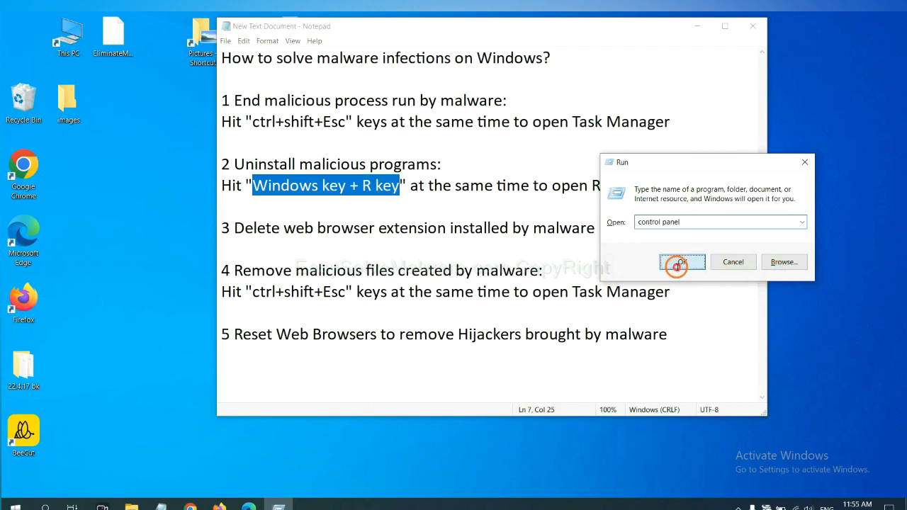
- Launch Control Panel, list installed programs, and select the suspicious program
left_click(681, 261)
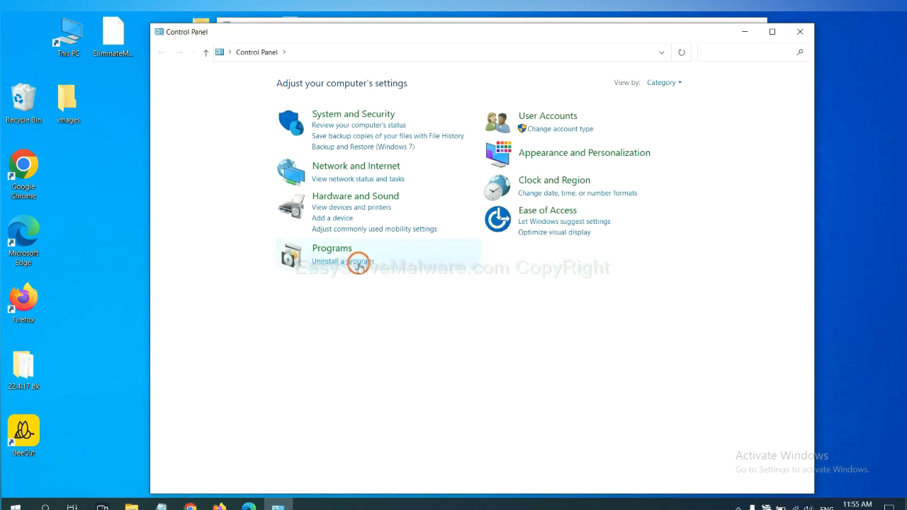
left_click(342, 261)
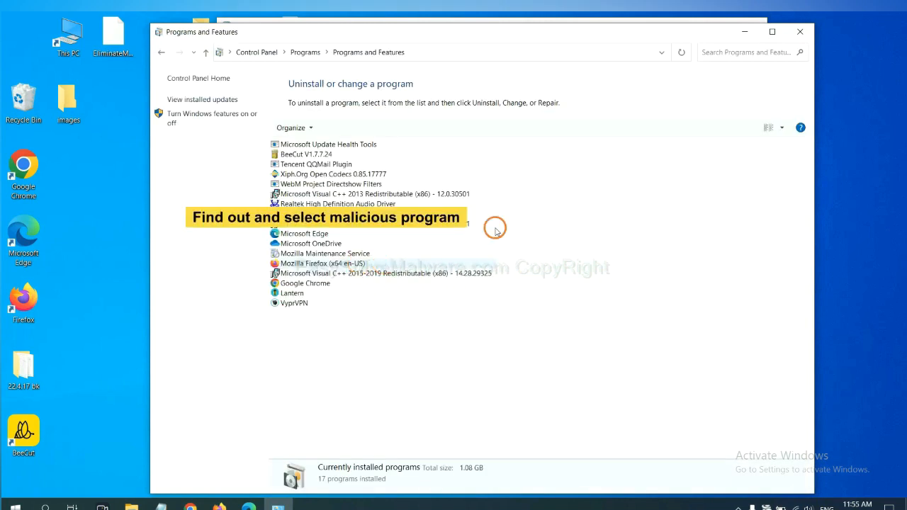
mouse_move(538, 217)
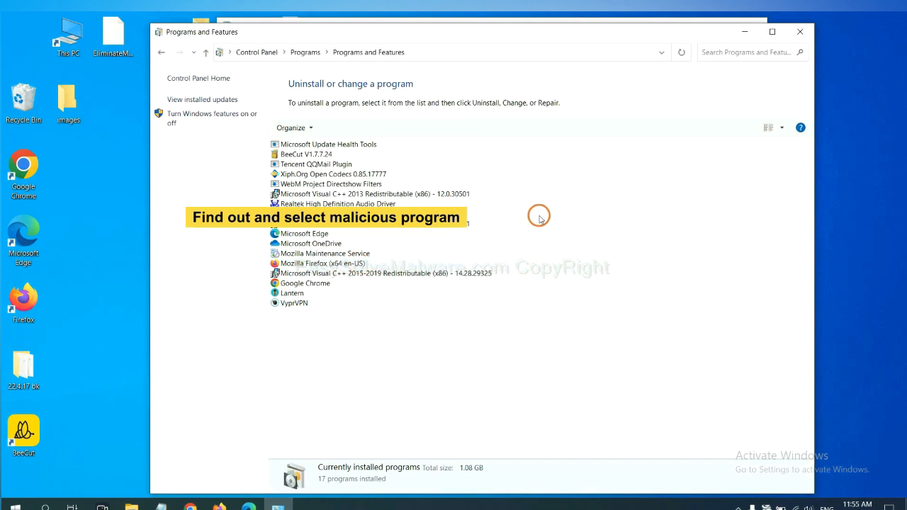
mouse_move(550, 205)
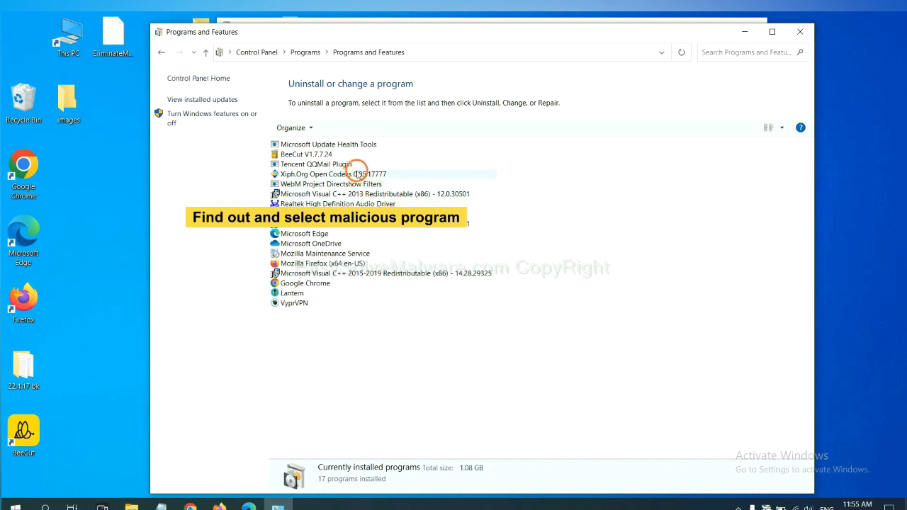
left_click(333, 174)
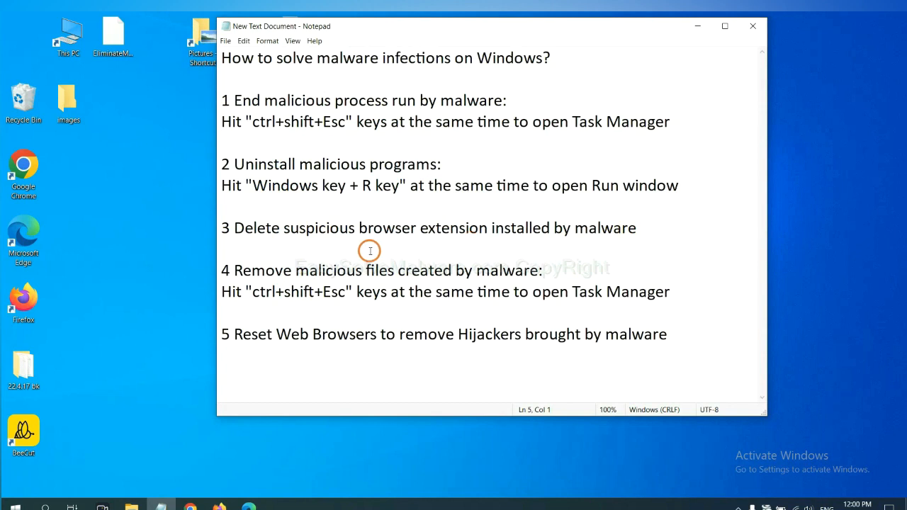
- Bring up Chrome and open its Extensions page showing Scroll To Top
left_click(222, 142)
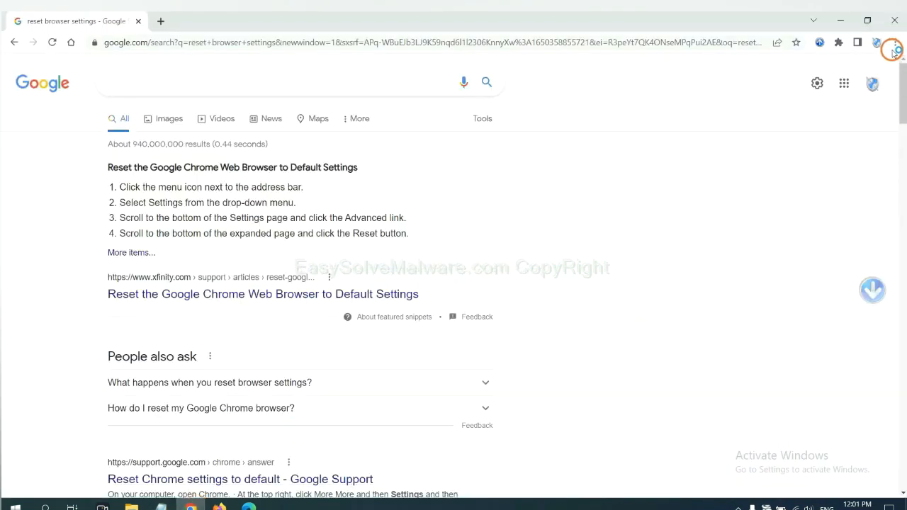
left_click(892, 42)
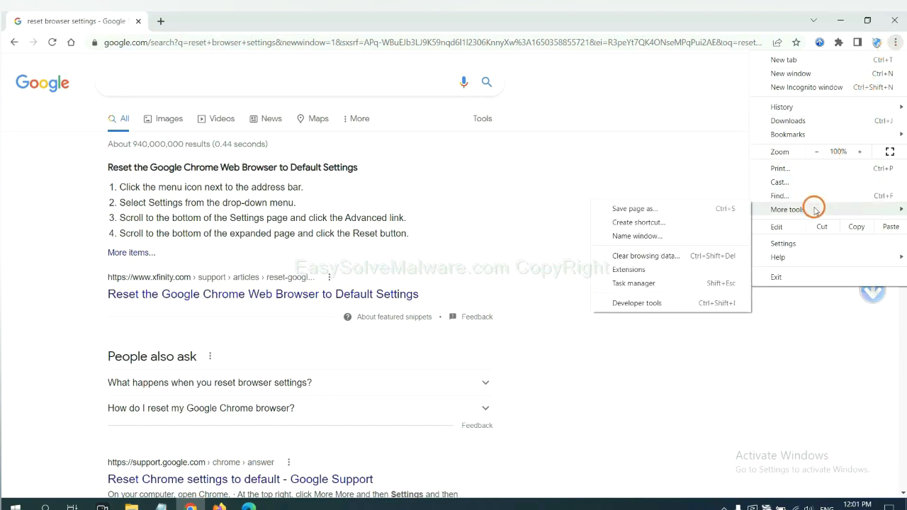
mouse_move(668, 269)
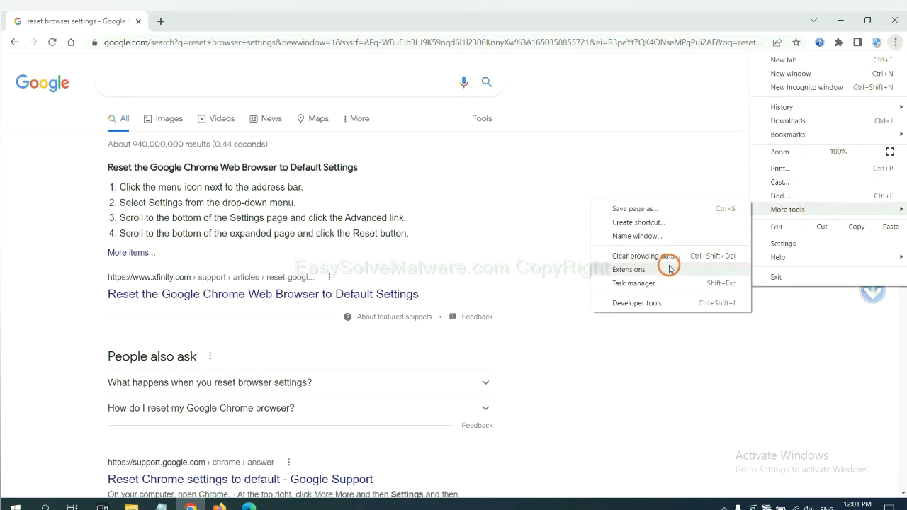
left_click(629, 269)
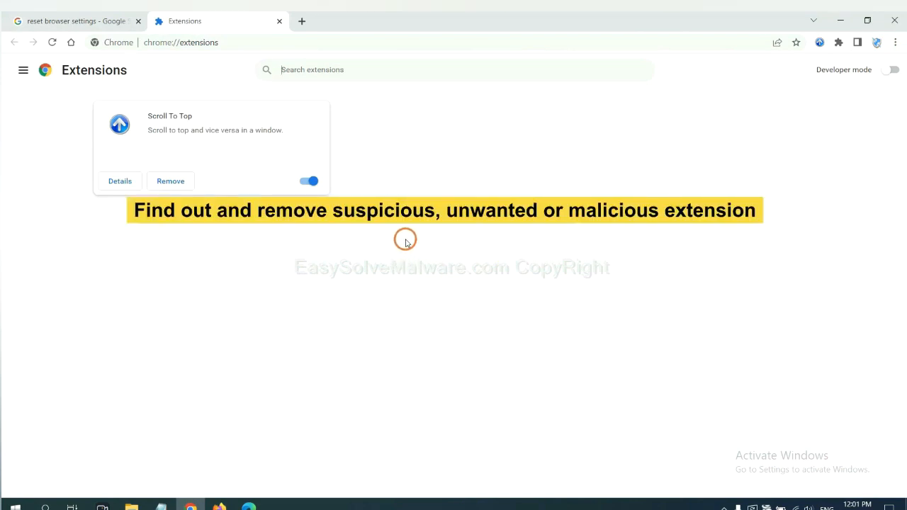
mouse_move(240, 223)
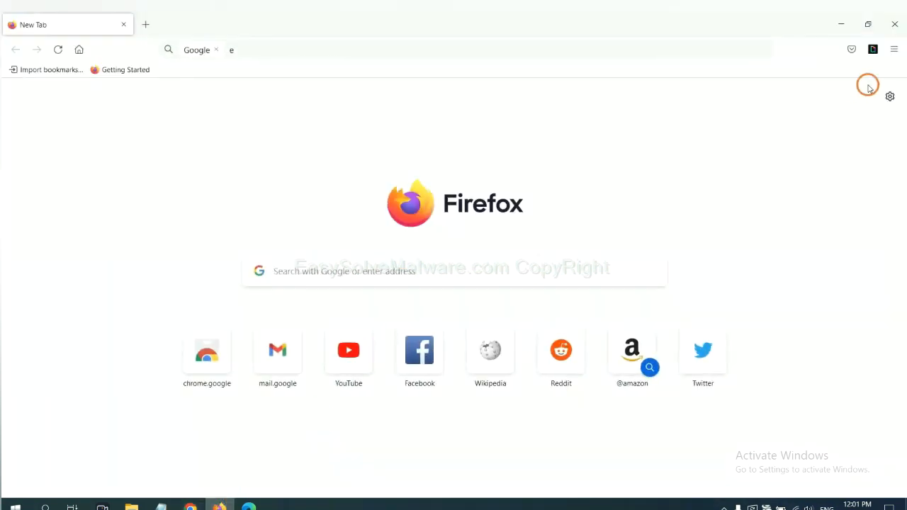
- Open Firefox's Add-ons and themes manager to review GIPHY for Firefox
left_click(894, 49)
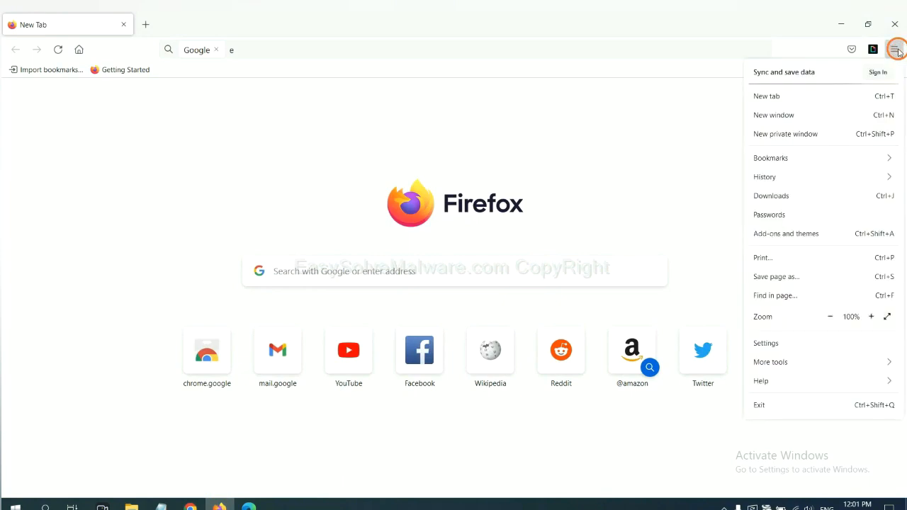
mouse_move(813, 176)
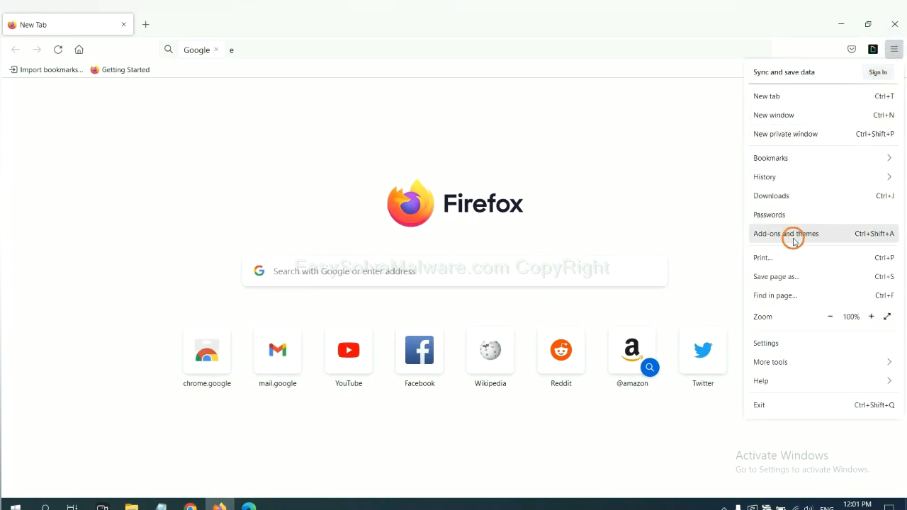
left_click(785, 234)
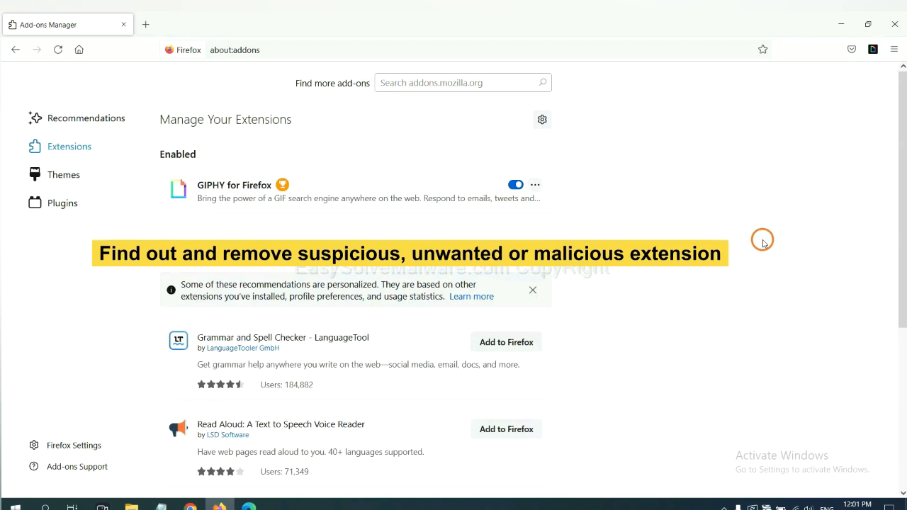
left_click(535, 185)
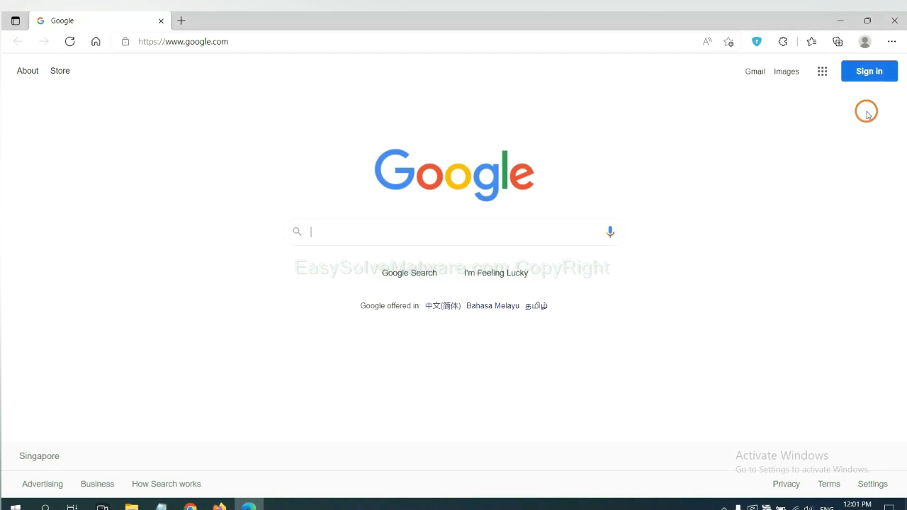
- Open Edge's installed extensions page and remove ArcVpn Free Fast VPN Proxy
left_click(892, 41)
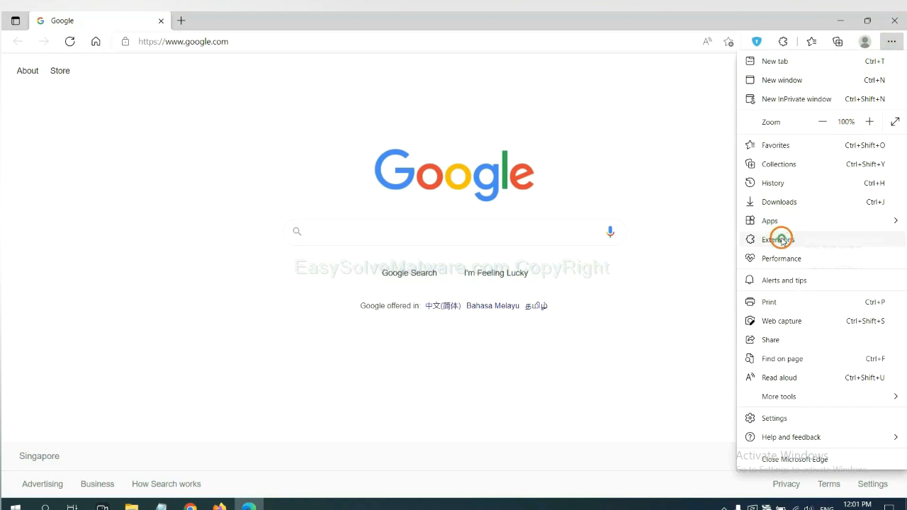
left_click(778, 240)
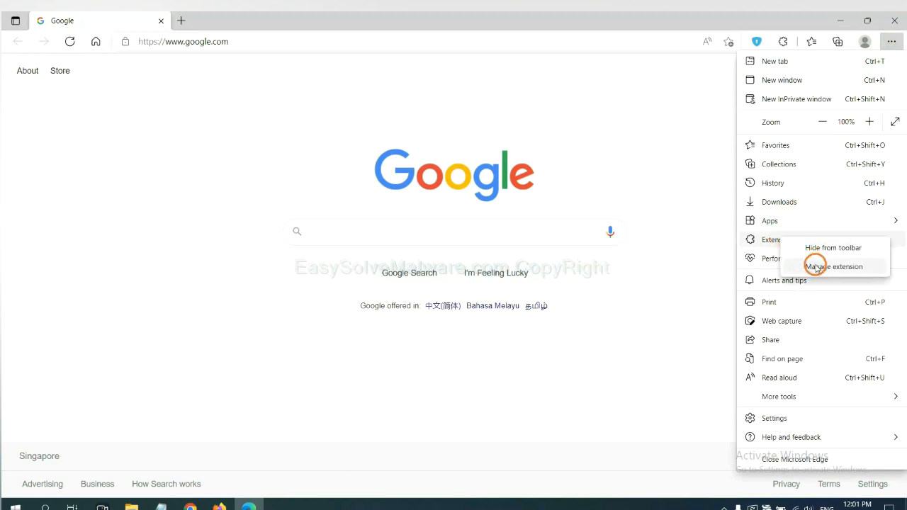
left_click(834, 266)
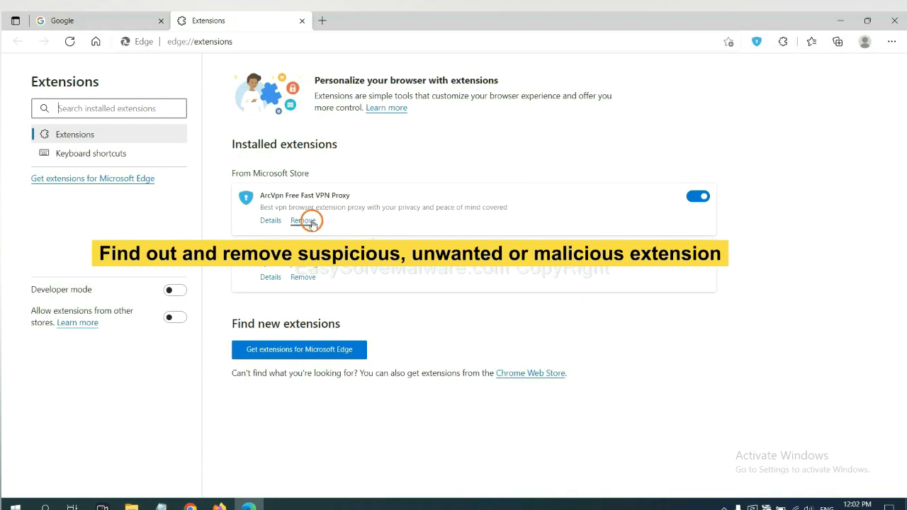
left_click(302, 220)
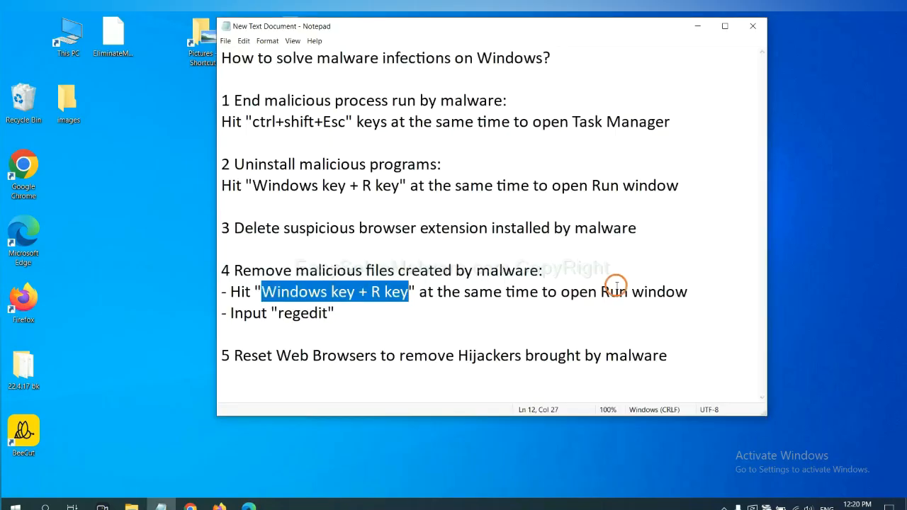
- Highlight step 4's Run instruction in the notes, then open the Run window
left_click(402, 291)
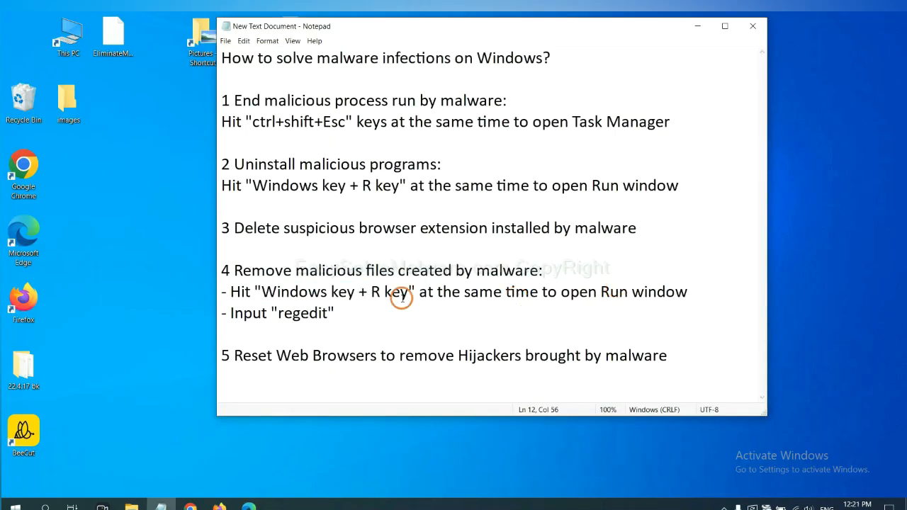
mouse_move(393, 270)
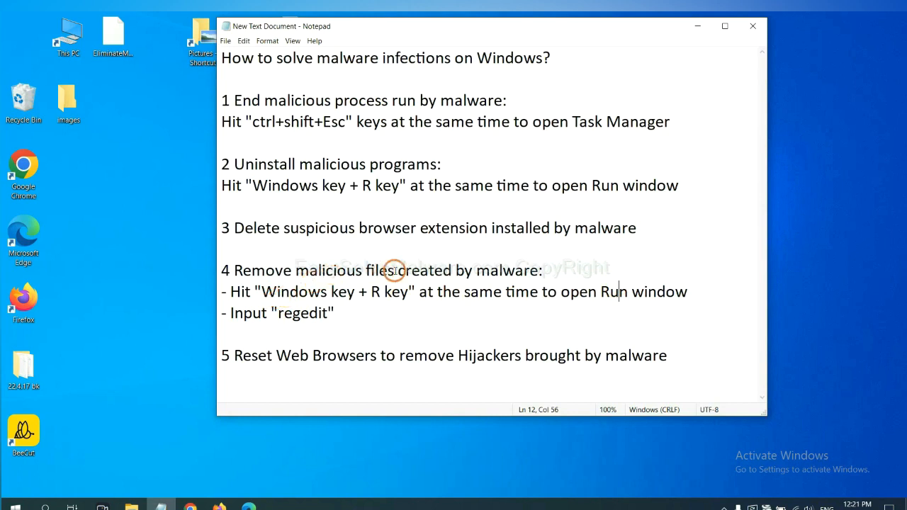
mouse_move(236, 291)
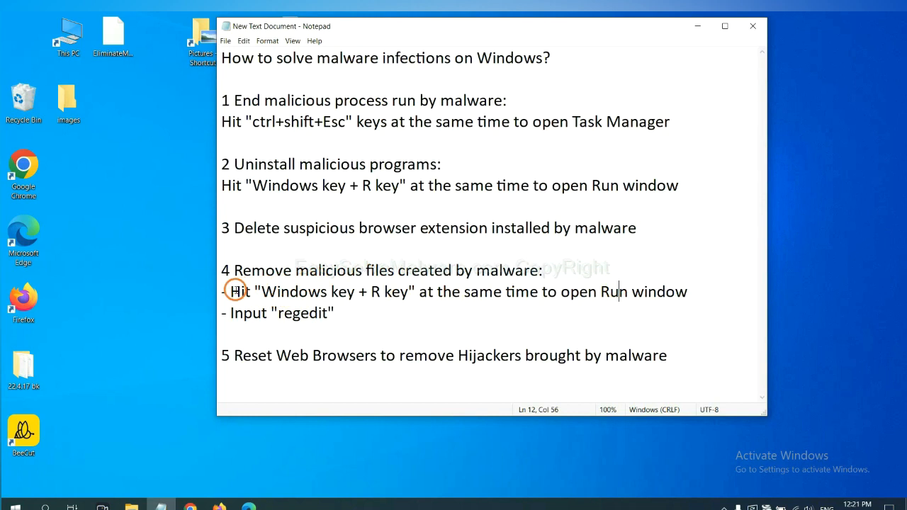
left_click_drag(230, 292, 484, 291)
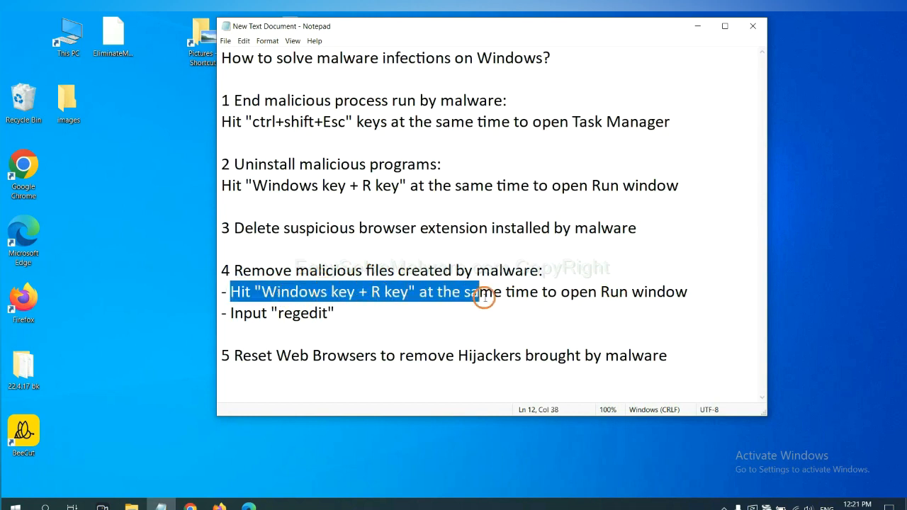
left_click(528, 292)
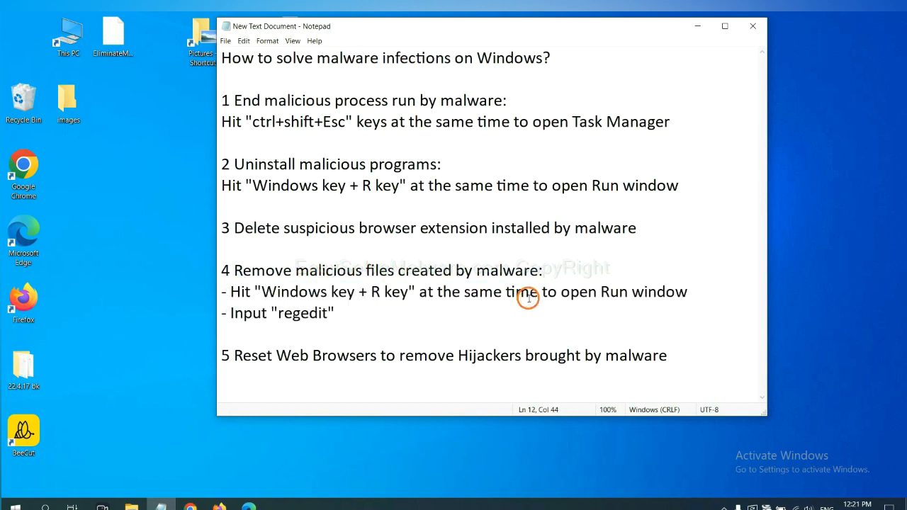
key("Win+r")
type("regedit")
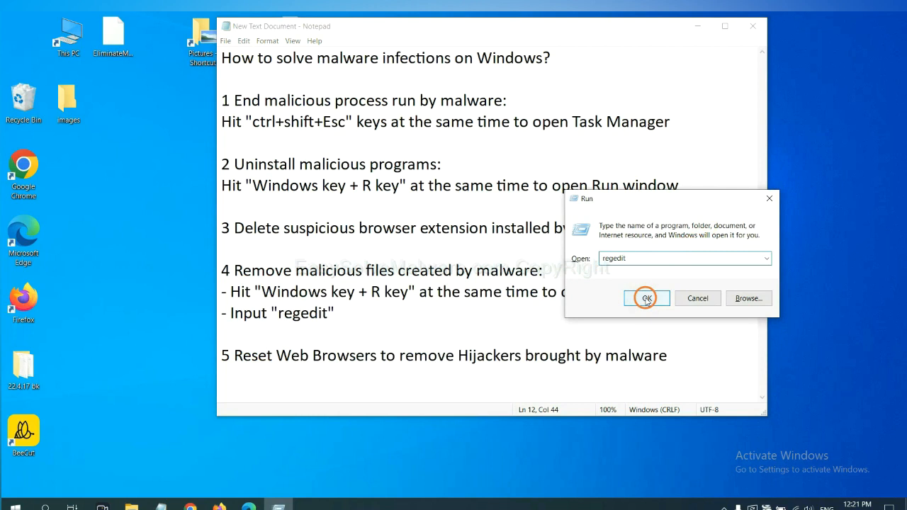
- Launch Registry Editor and search for the malware name, reaching FEATURE_BROWSER_EMULATION
left_click(646, 298)
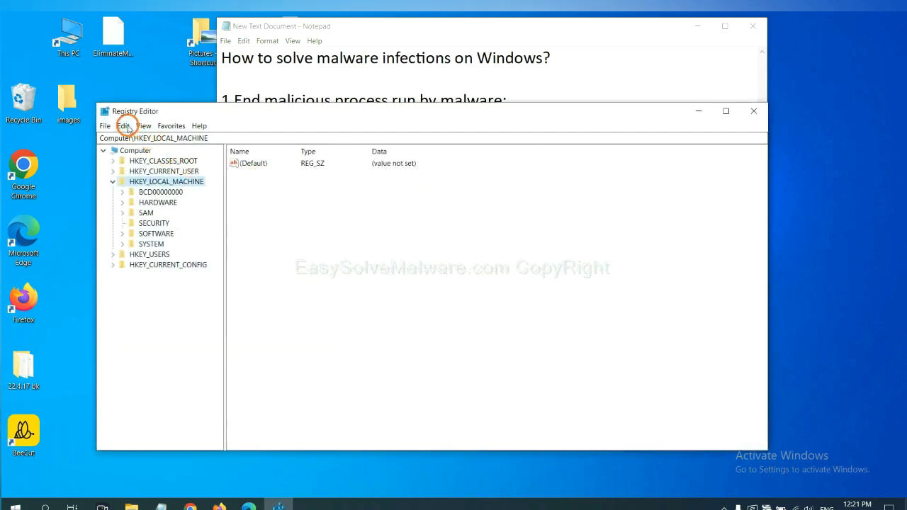
left_click(123, 126)
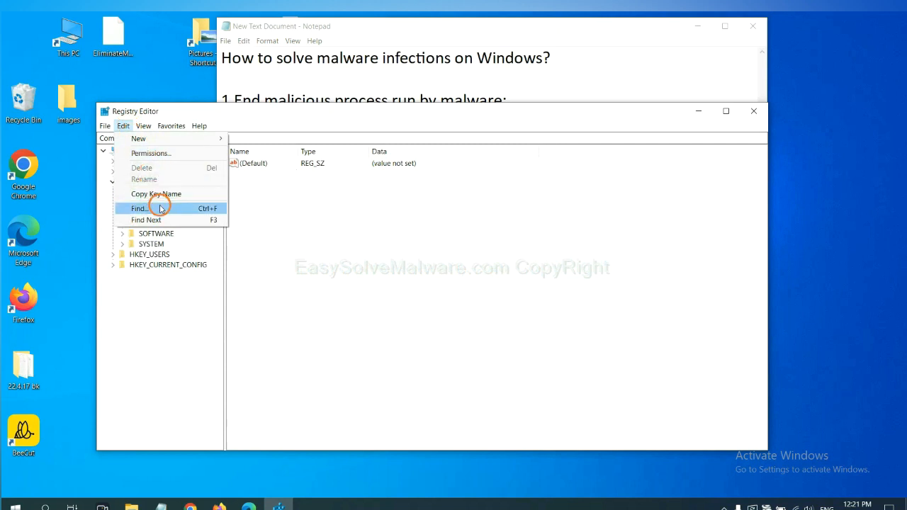
left_click(139, 207)
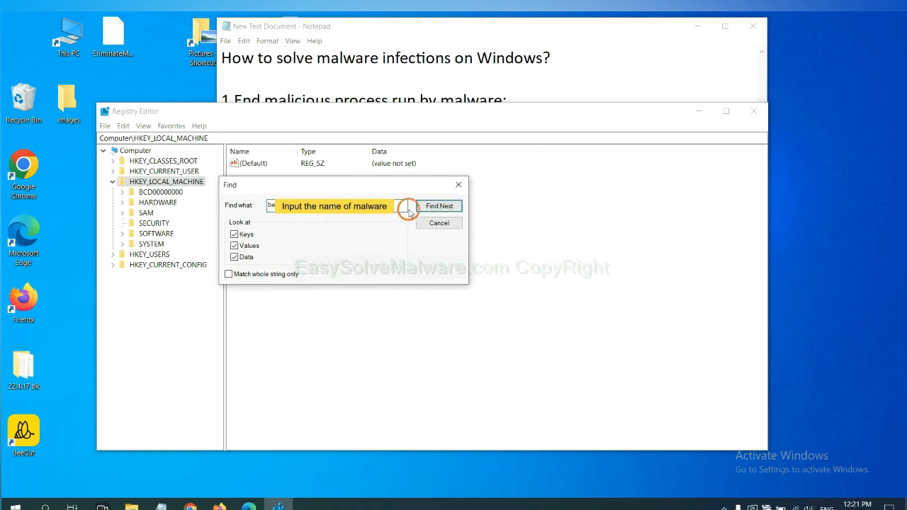
left_click(440, 206)
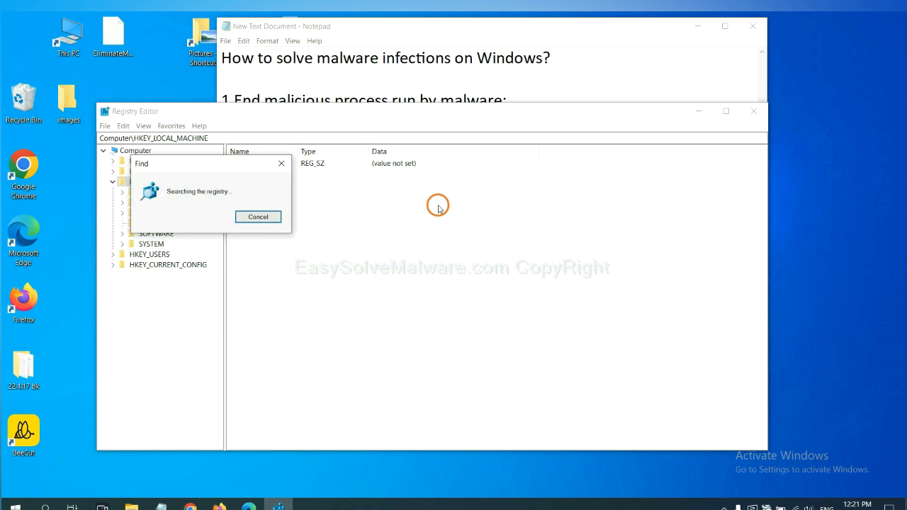
mouse_move(223, 163)
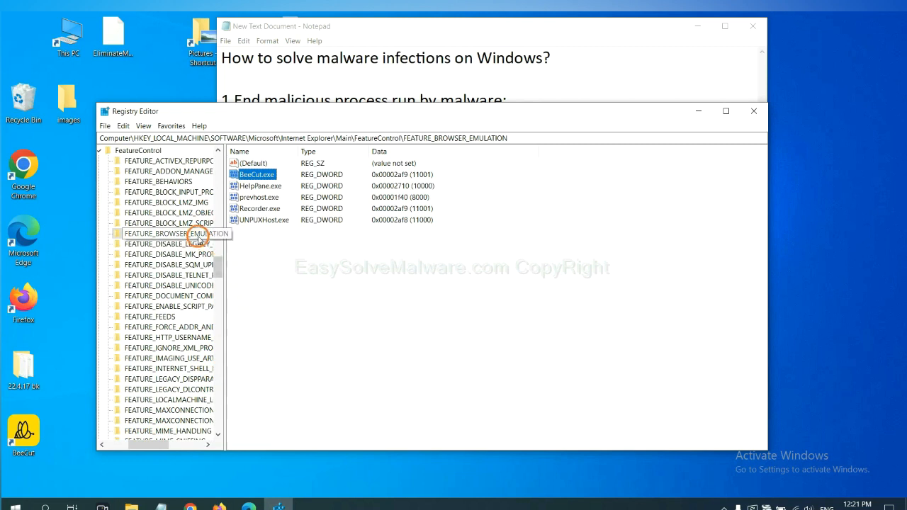
right_click(170, 233)
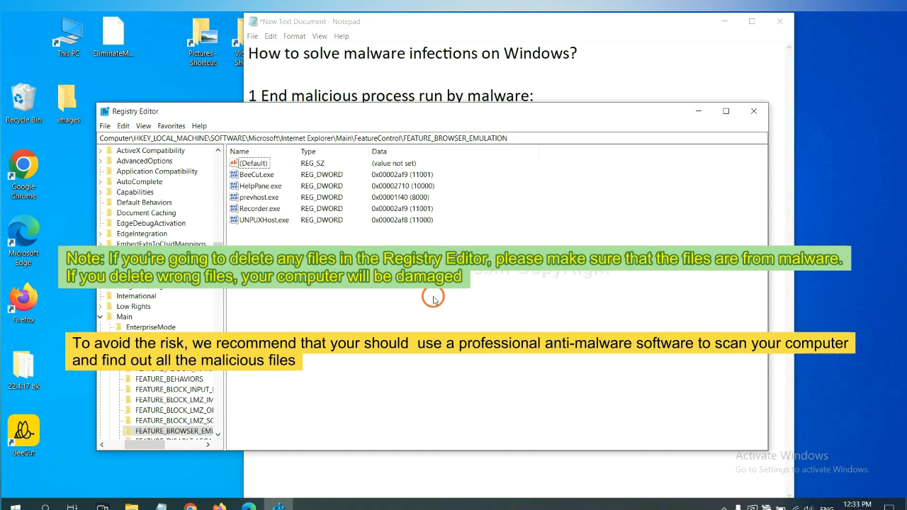
mouse_move(252, 323)
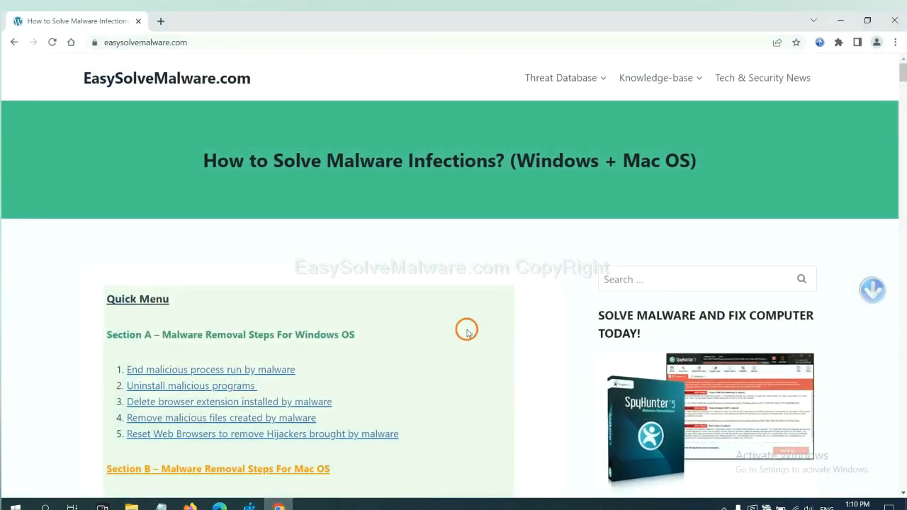
- Scroll the EasySolveMalware guide to the Mac OS removal steps and SpyHunter download links
scroll("down", 3)
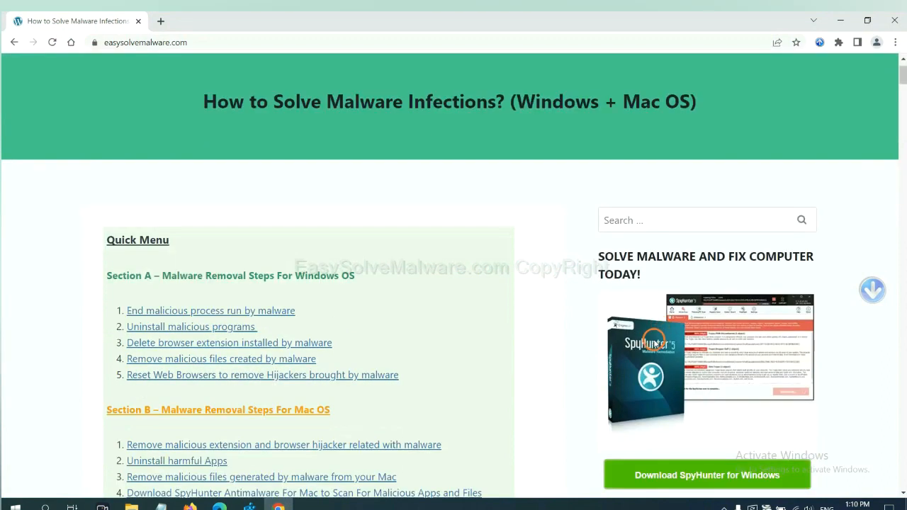
scroll("up", 3)
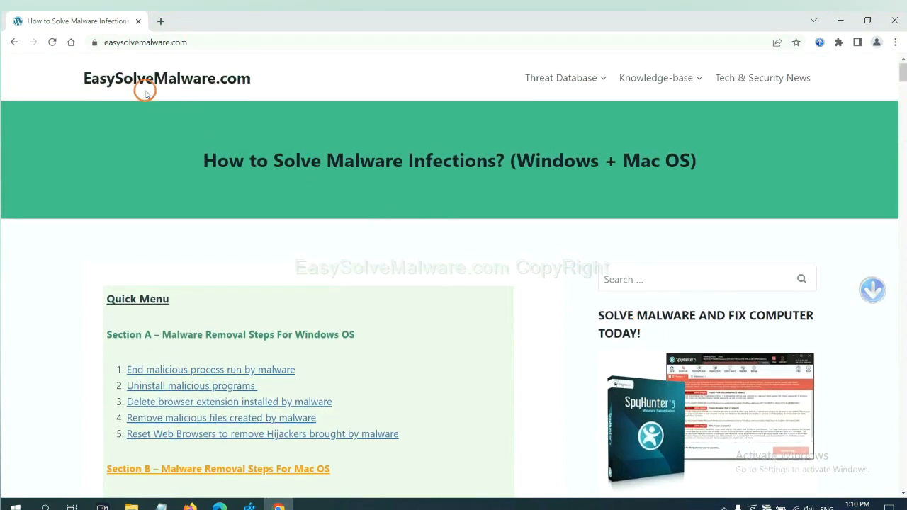
mouse_move(652, 193)
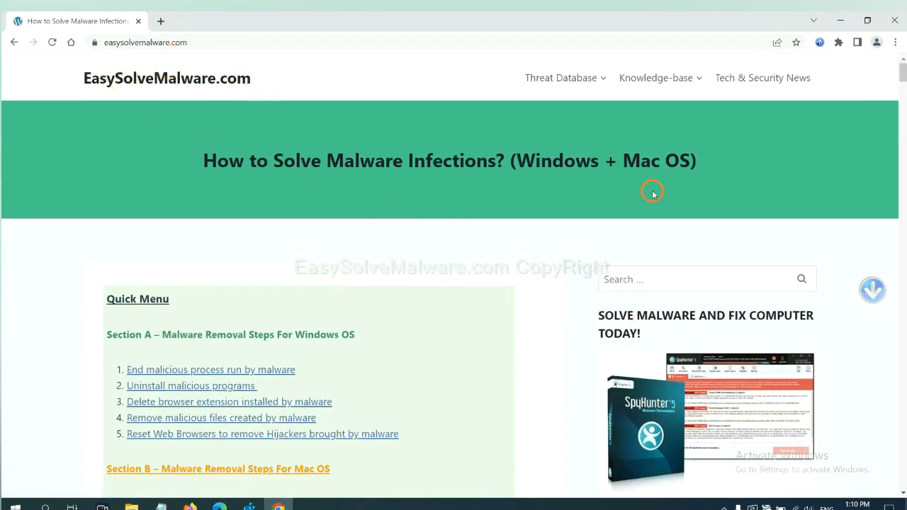
scroll("down", 3)
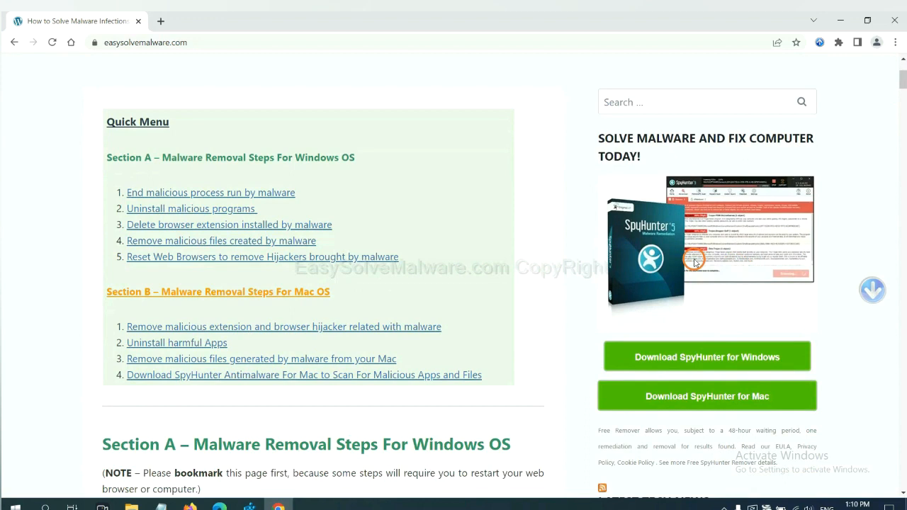
mouse_move(696, 335)
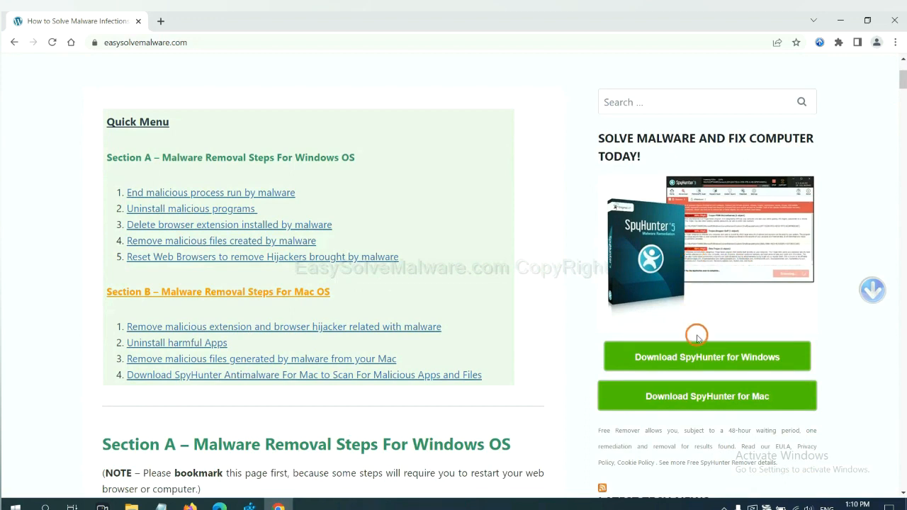
mouse_move(735, 193)
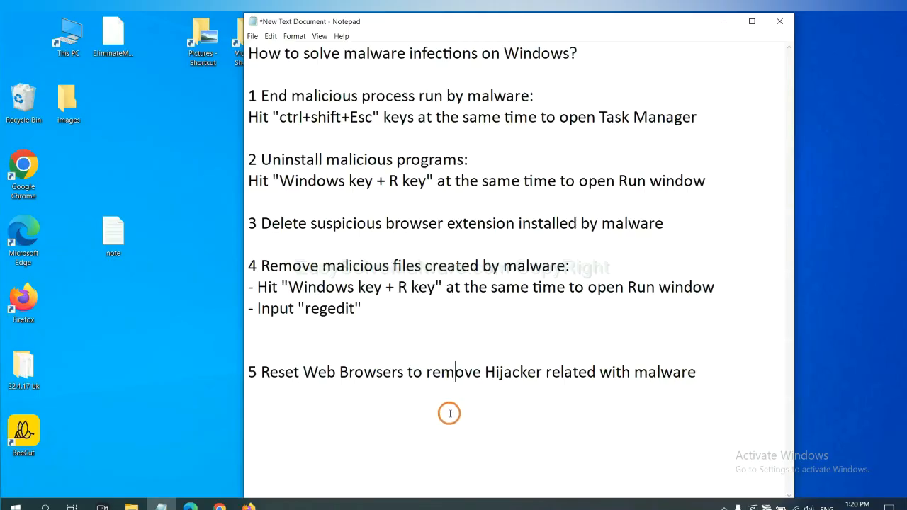
mouse_move(361, 396)
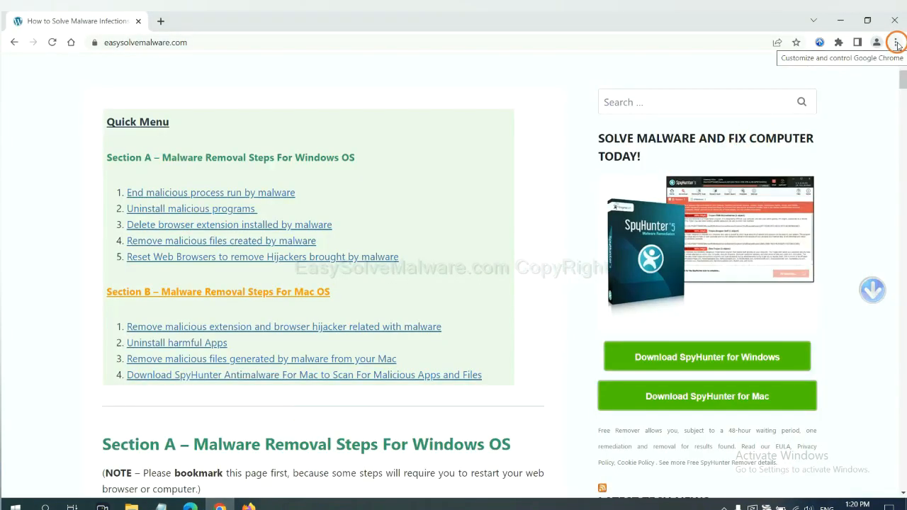
- Open Chrome's Settings page from the ⋮ menu and start searching for 'reset'
left_click(895, 41)
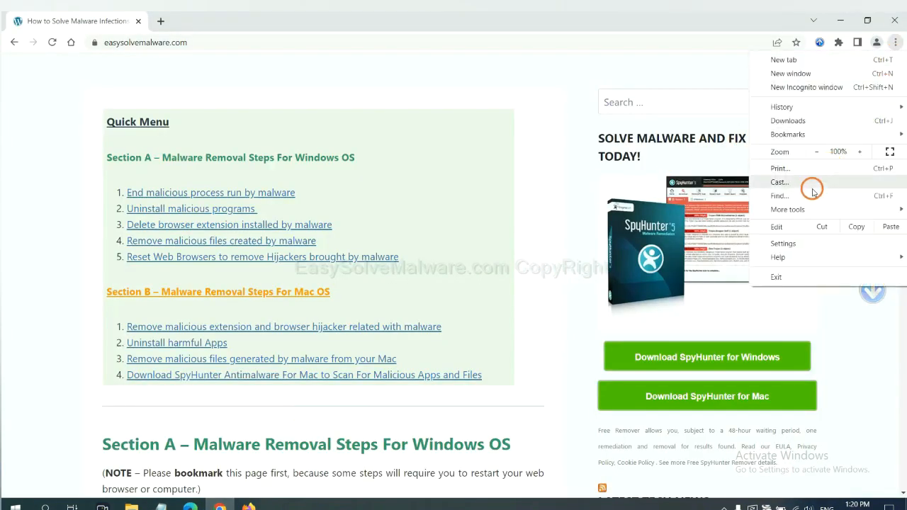
left_click(783, 244)
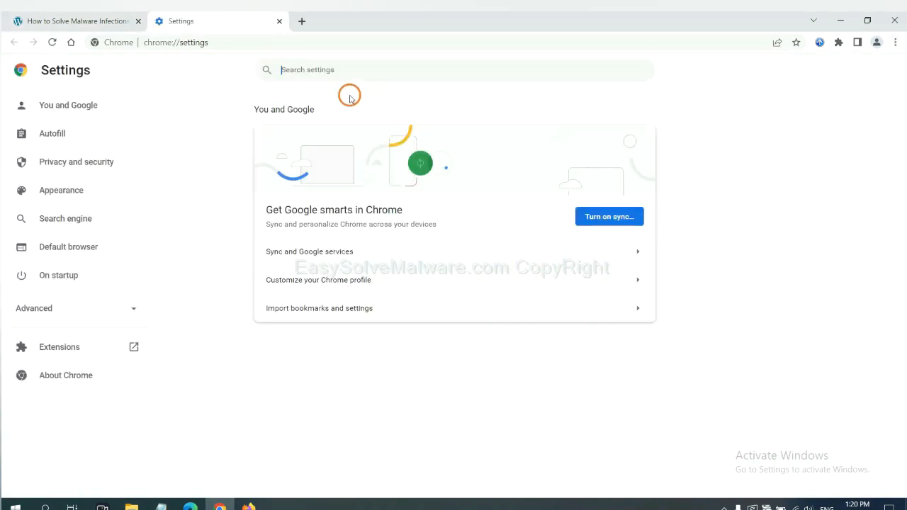
type("reset")
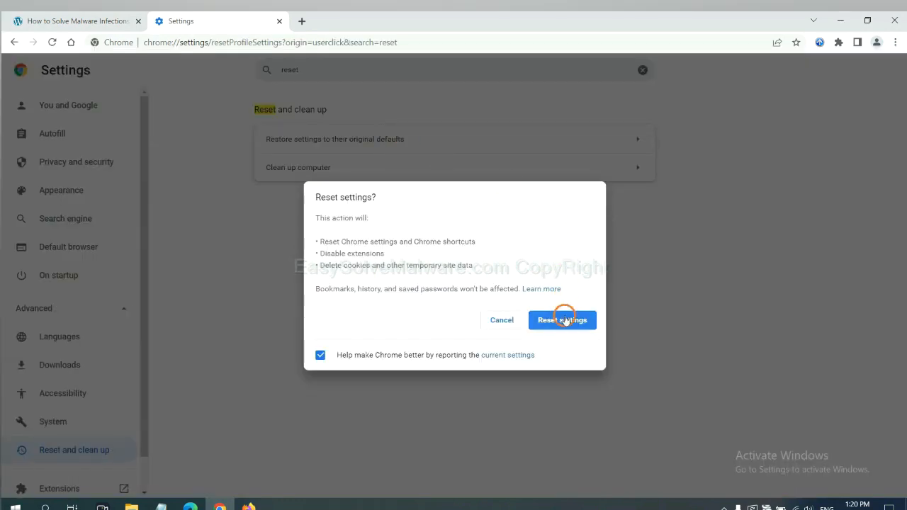
mouse_move(534, 331)
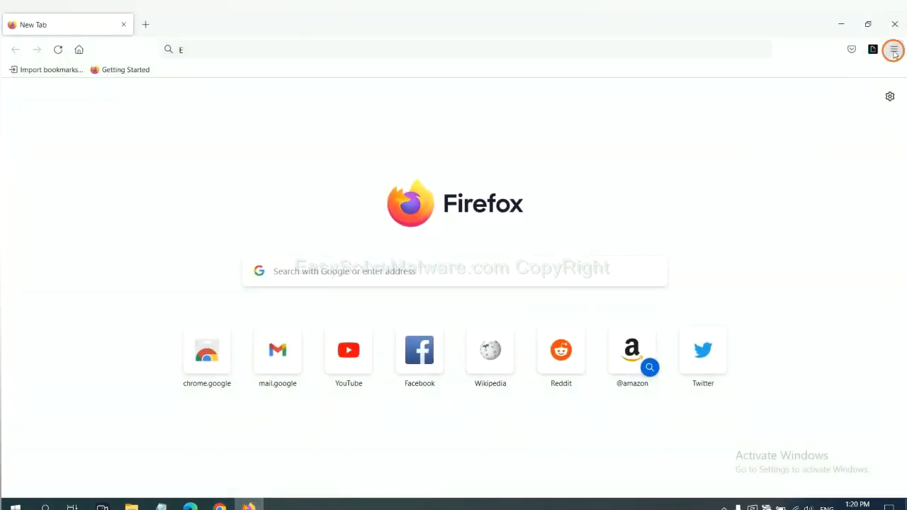
- Refresh Firefox from the Help > More troubleshooting information page
left_click(893, 50)
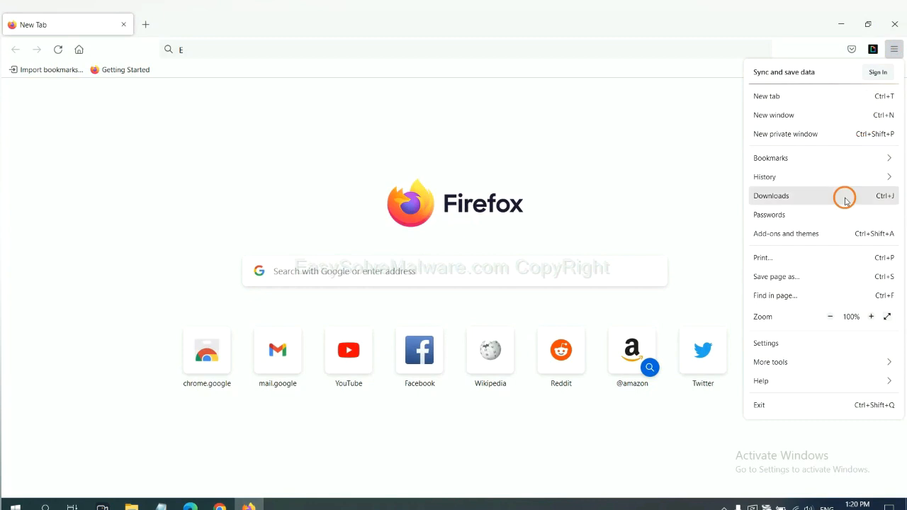
mouse_move(782, 380)
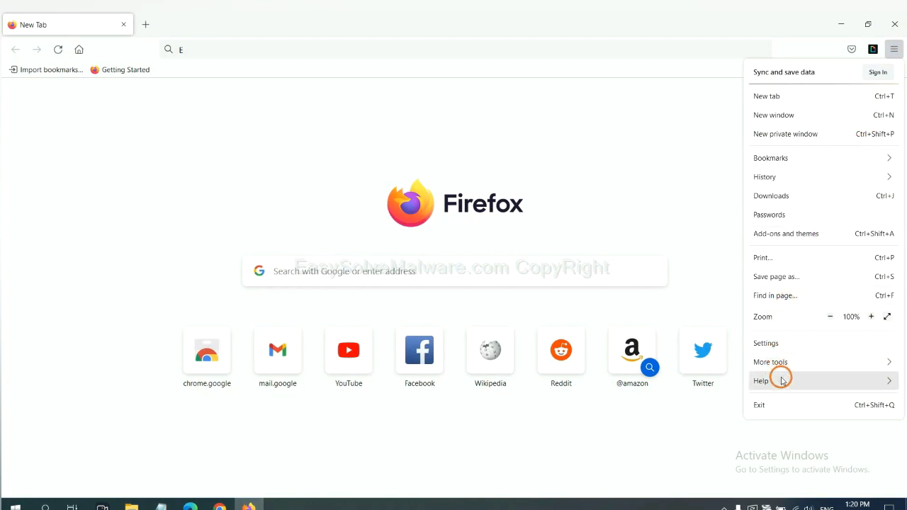
left_click(761, 380)
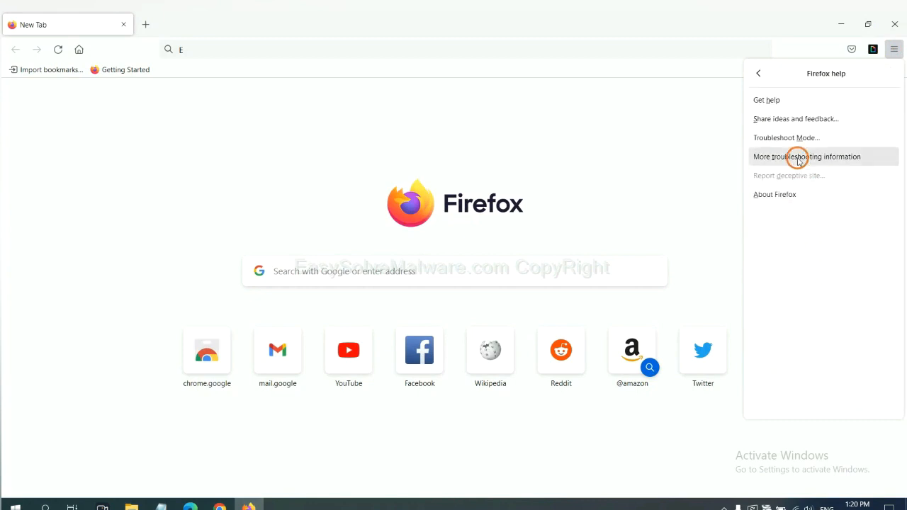
left_click(806, 156)
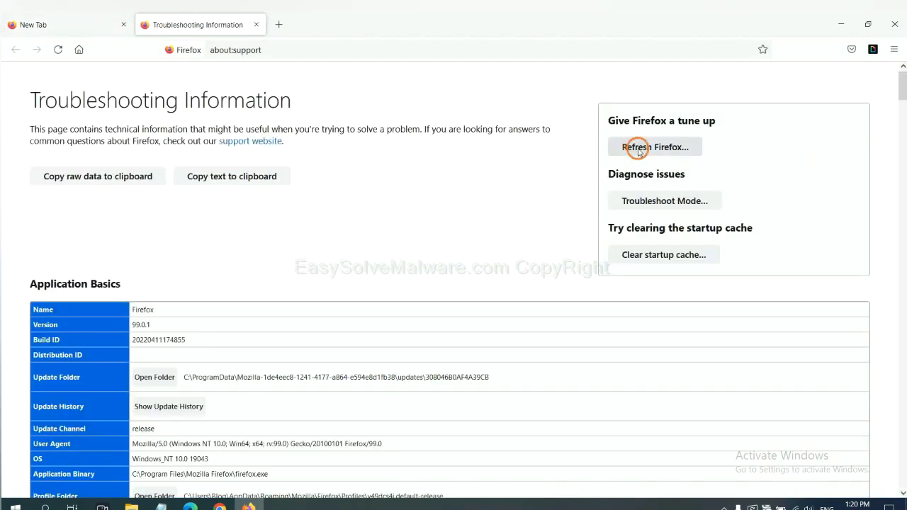
left_click(655, 147)
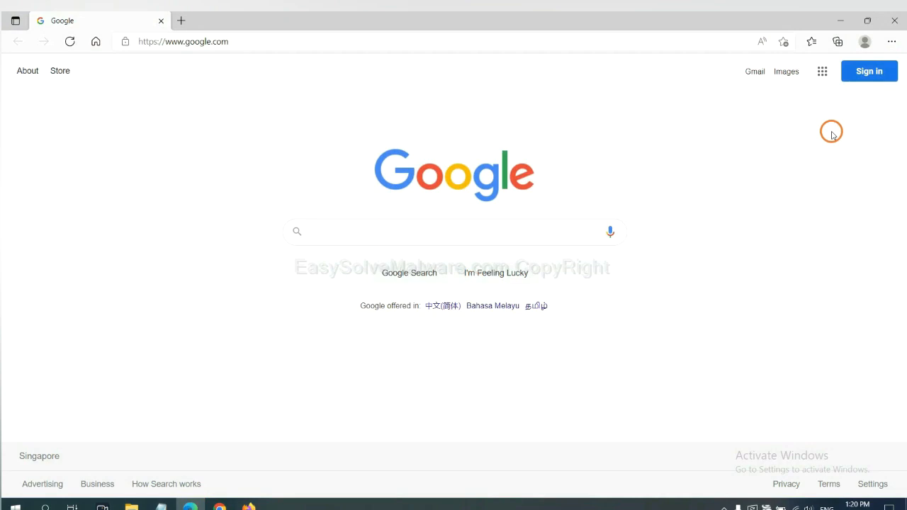
- Search Edge settings for 'reset' and choose 'Restore settings to their default values'
left_click(892, 42)
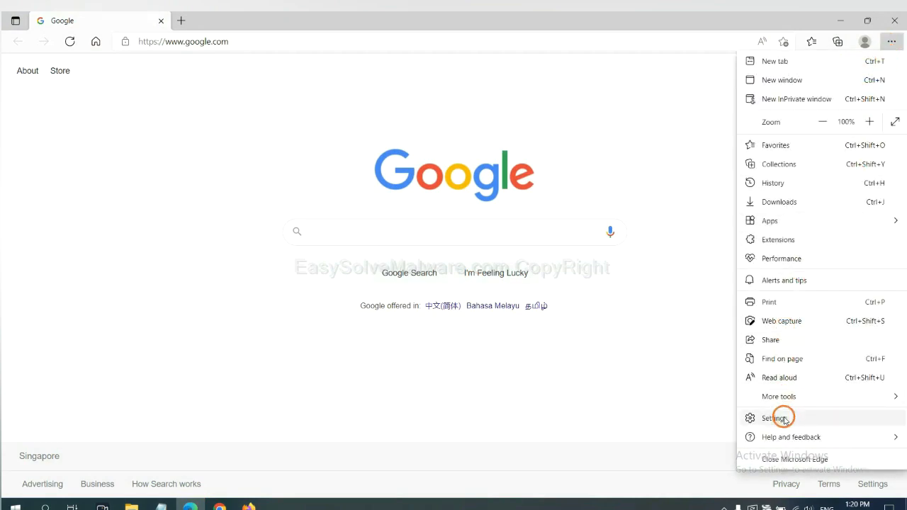
left_click(774, 418)
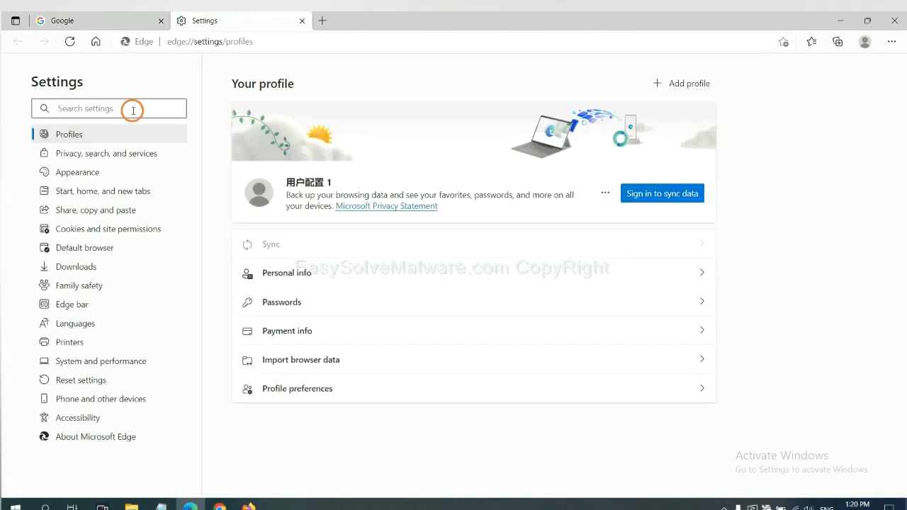
type("re")
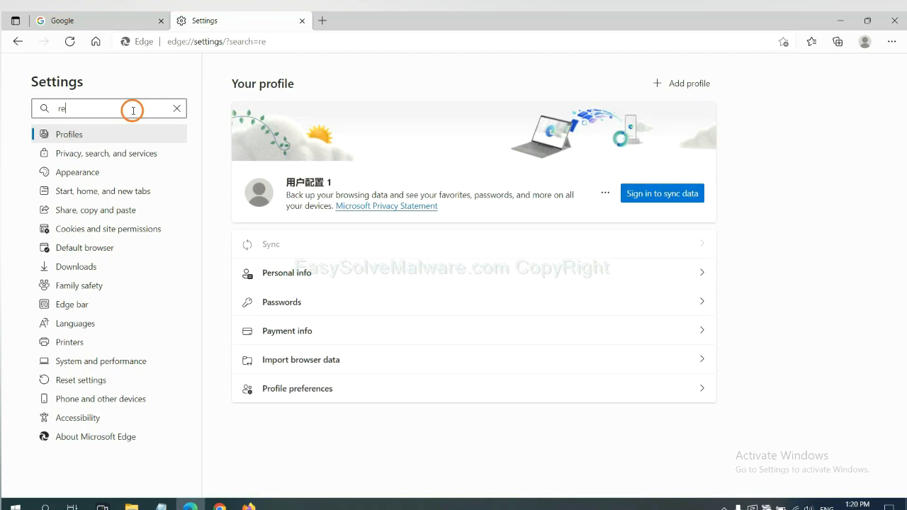
type("set")
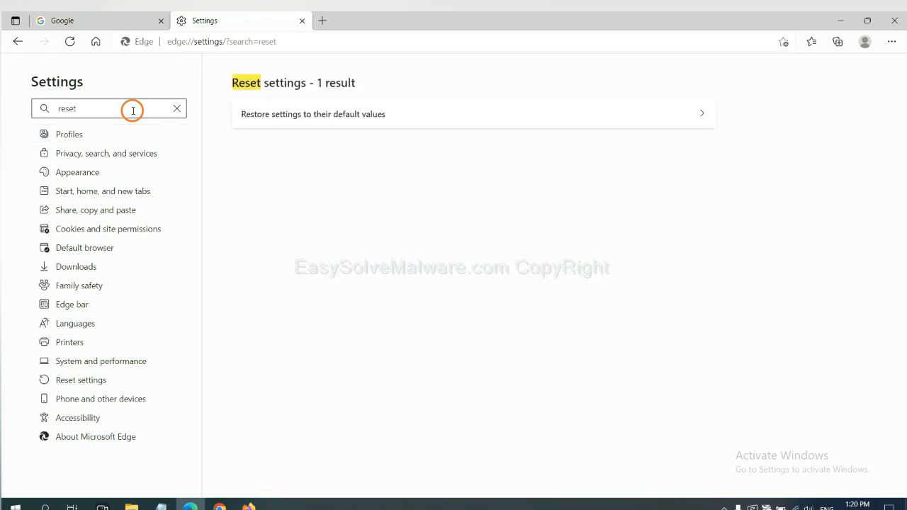
left_click(313, 113)
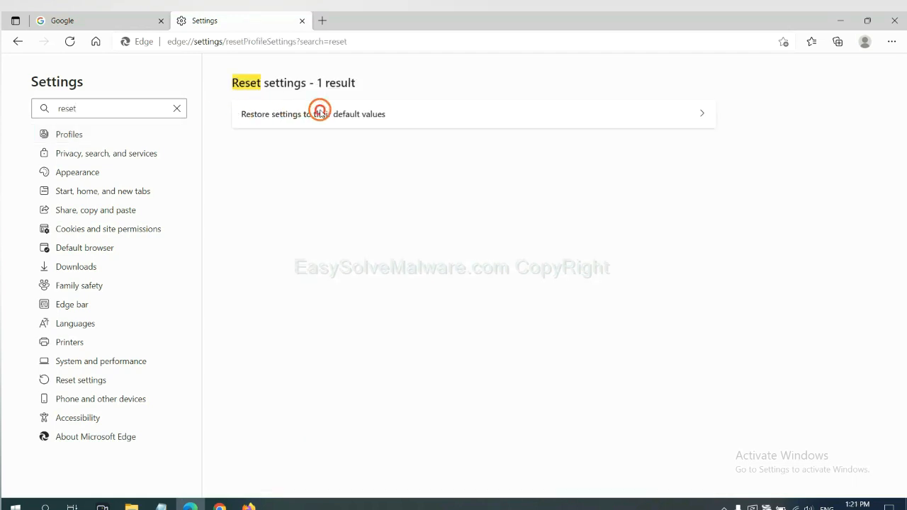